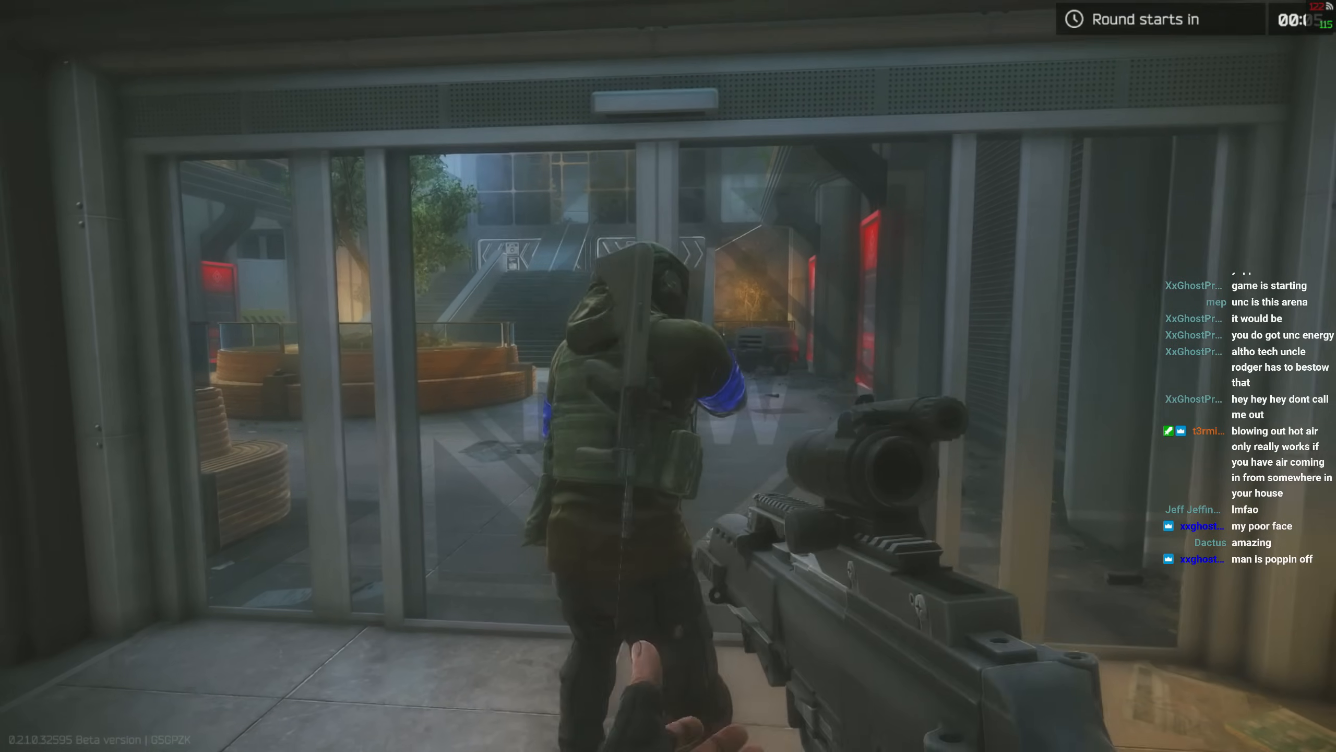
# - Alt-tab out of the arena game to reach Windows Settings
pyautogui.press('tab')
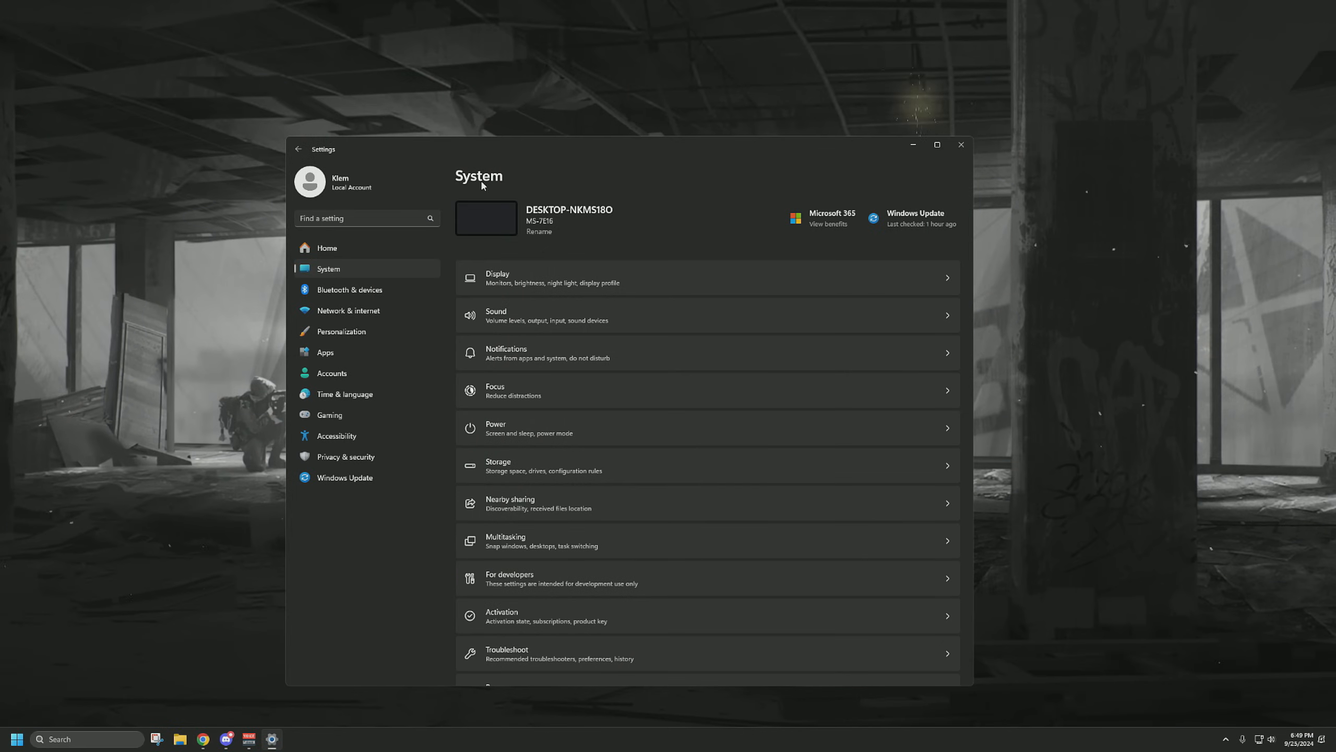
pyautogui.moveTo(395, 280)
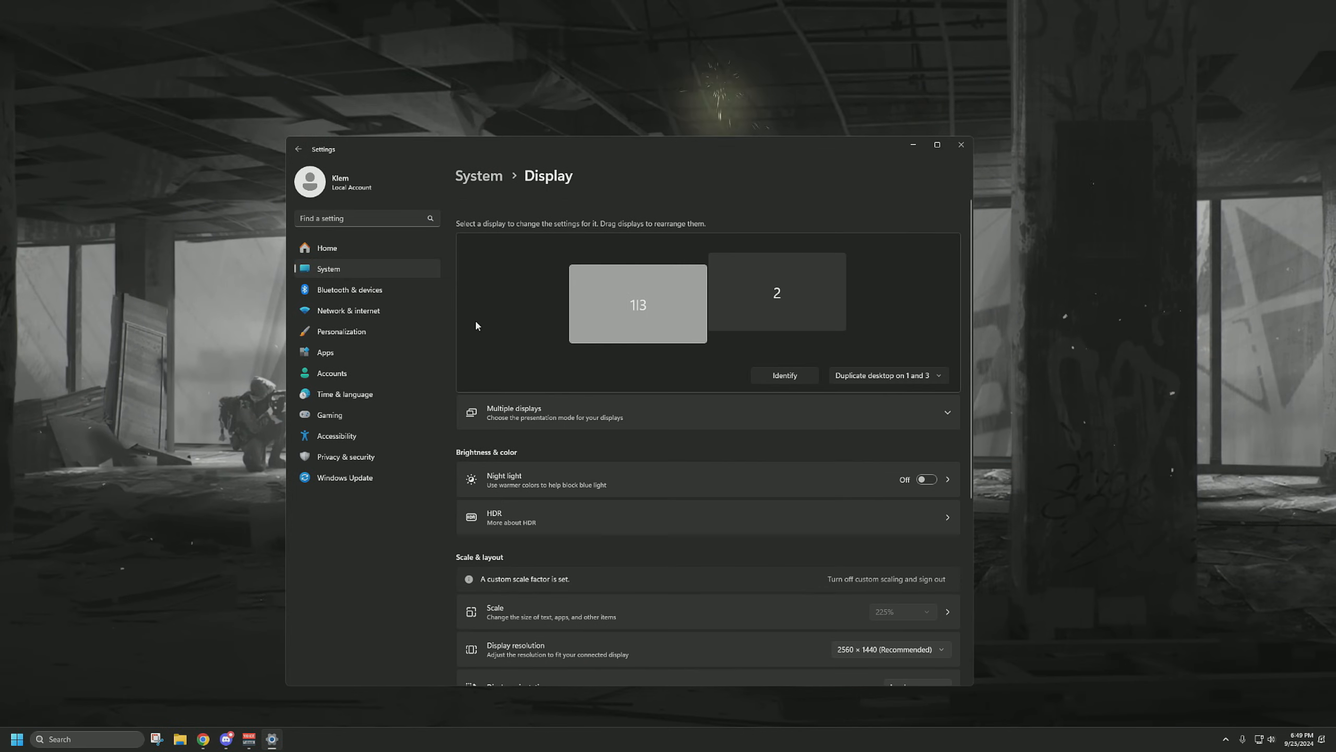
# - Scroll the Display page to Related settings and open Graphics
pyautogui.scroll(-3)
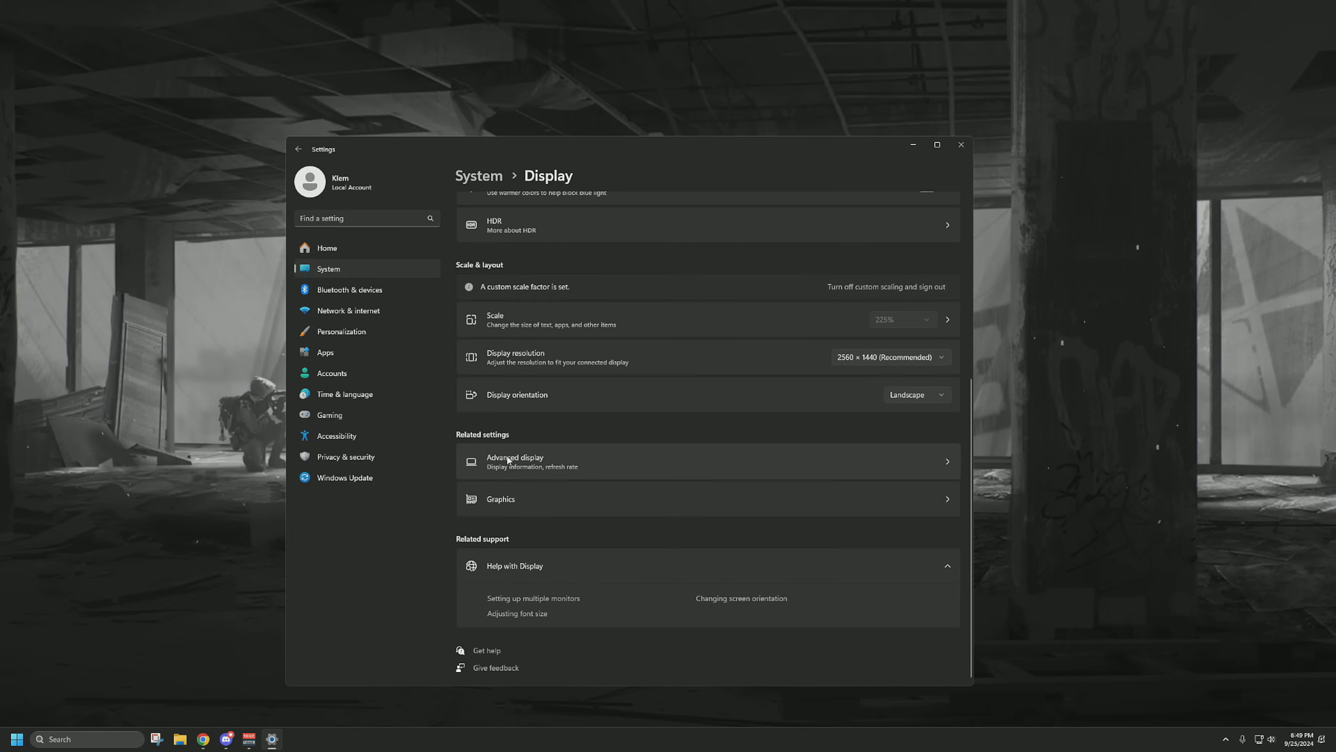
pyautogui.click(500, 499)
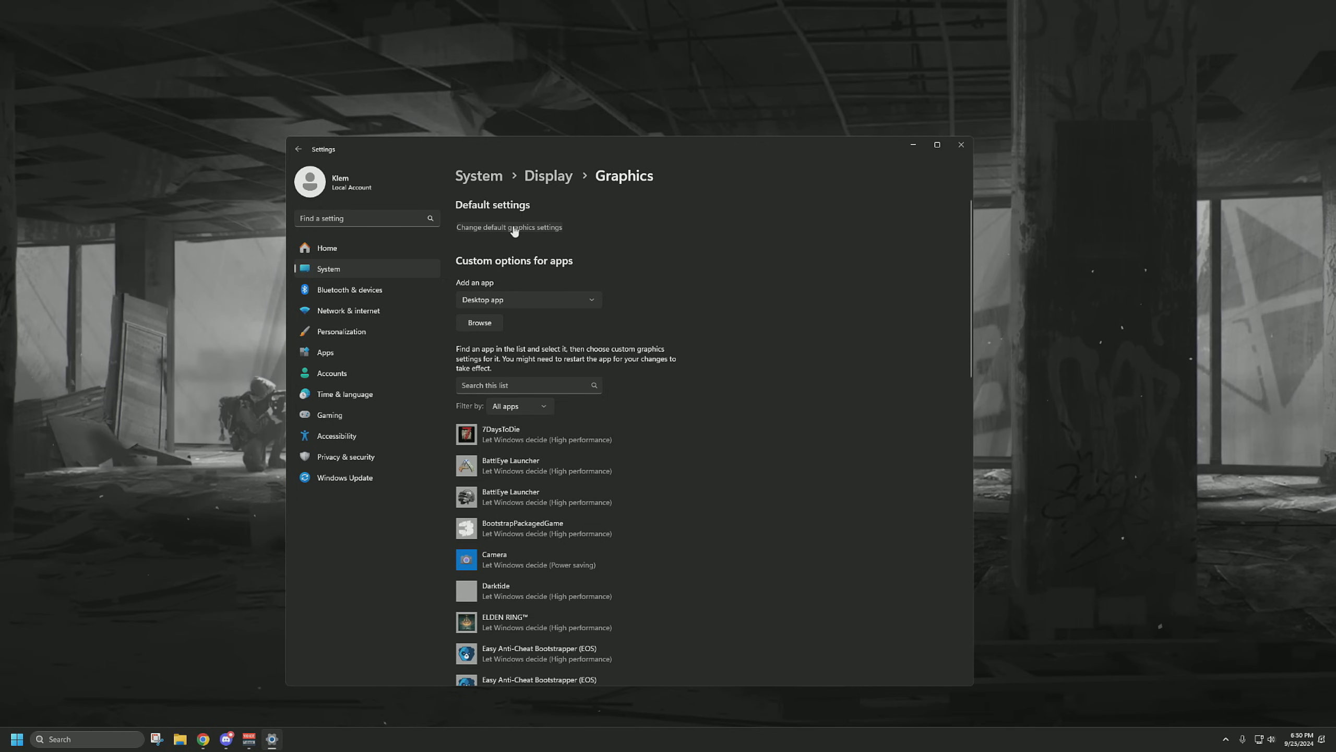
# - Open Default graphics settings with GPU scheduling and windowed-game optimizations on
pyautogui.click(508, 226)
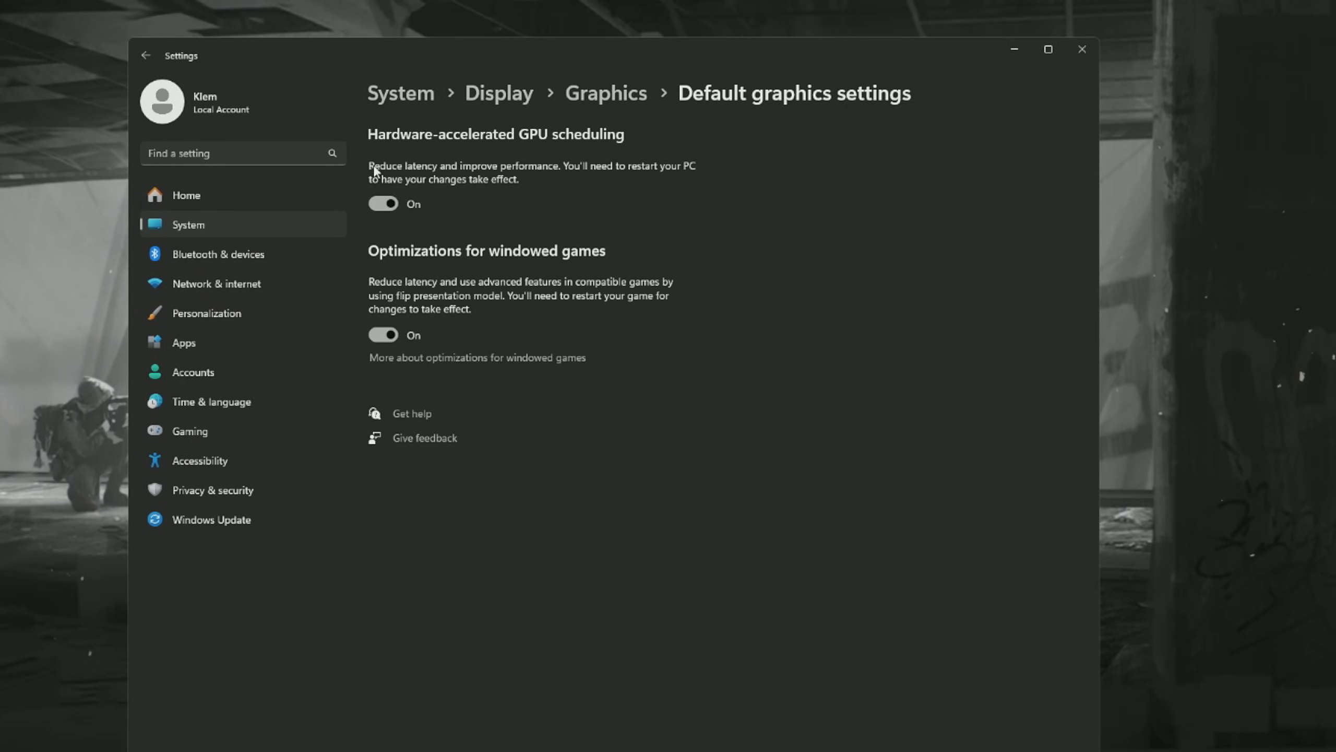
pyautogui.moveTo(618, 150)
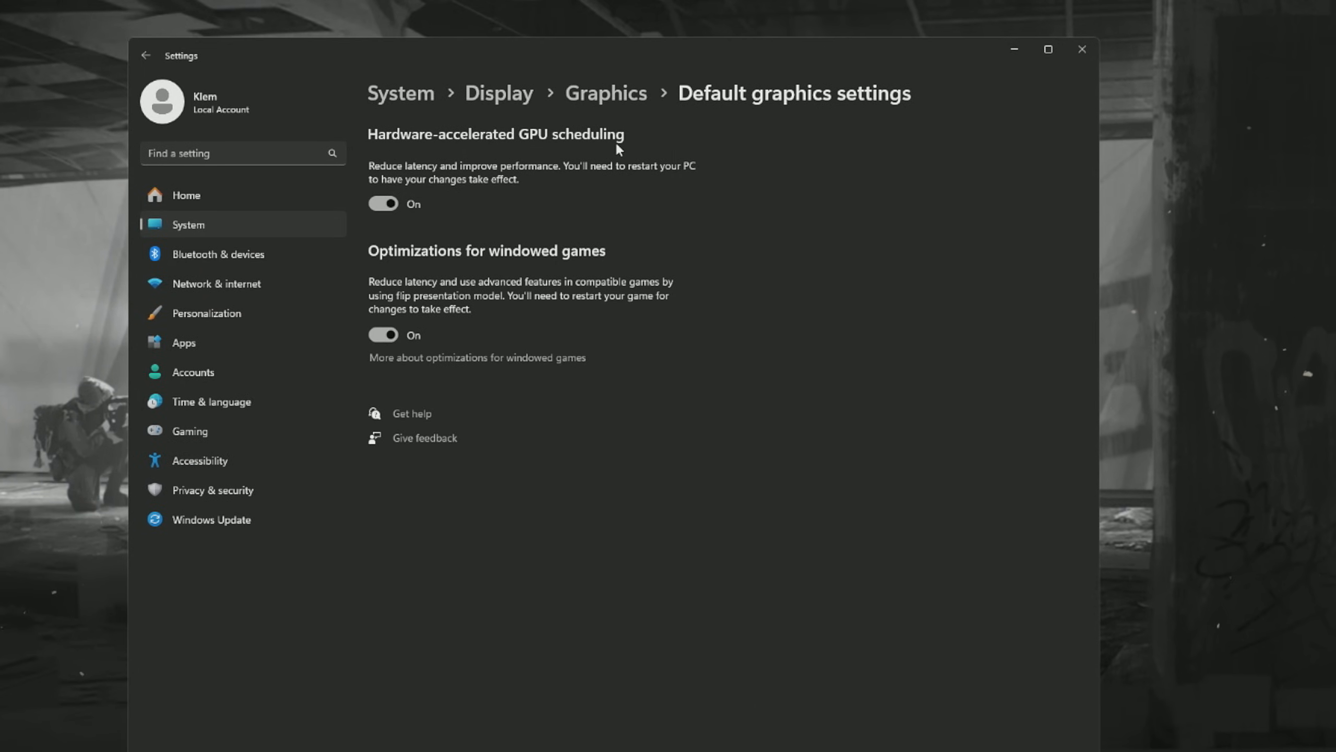
pyautogui.moveTo(583, 262)
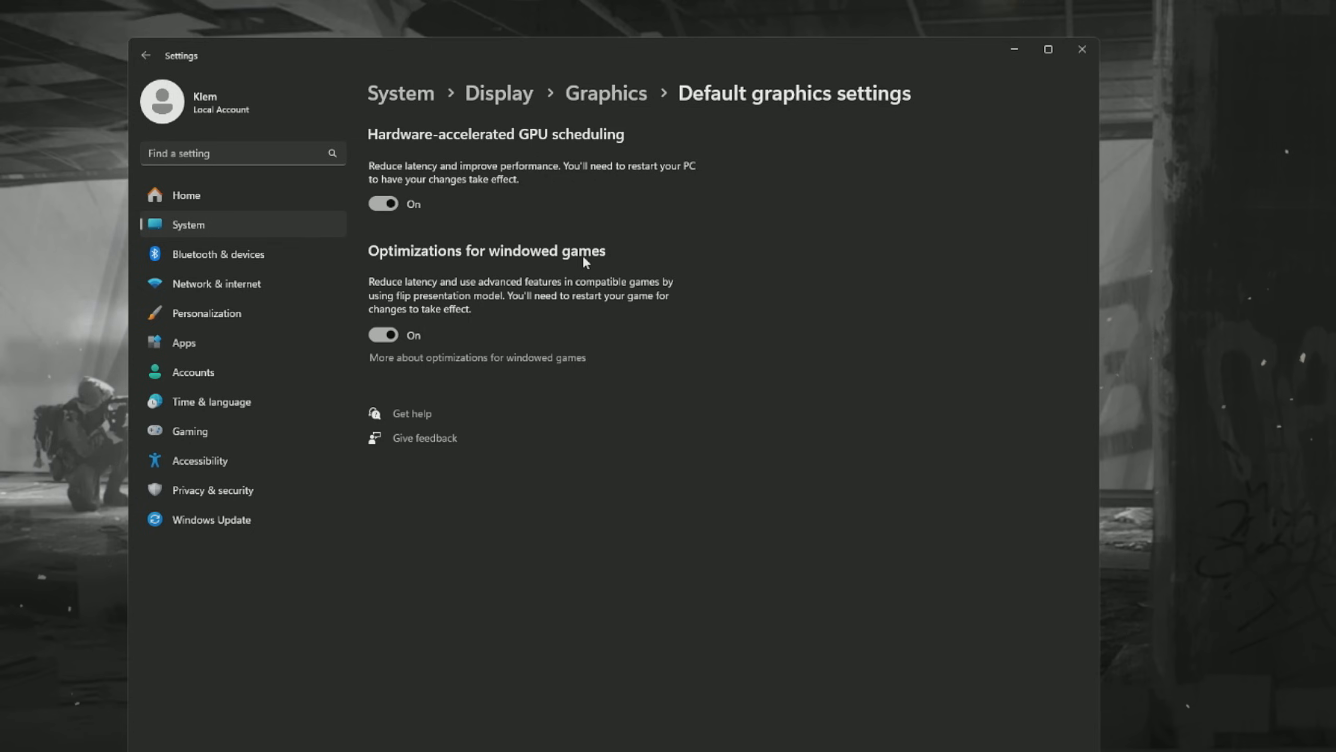
pyautogui.click(1048, 48)
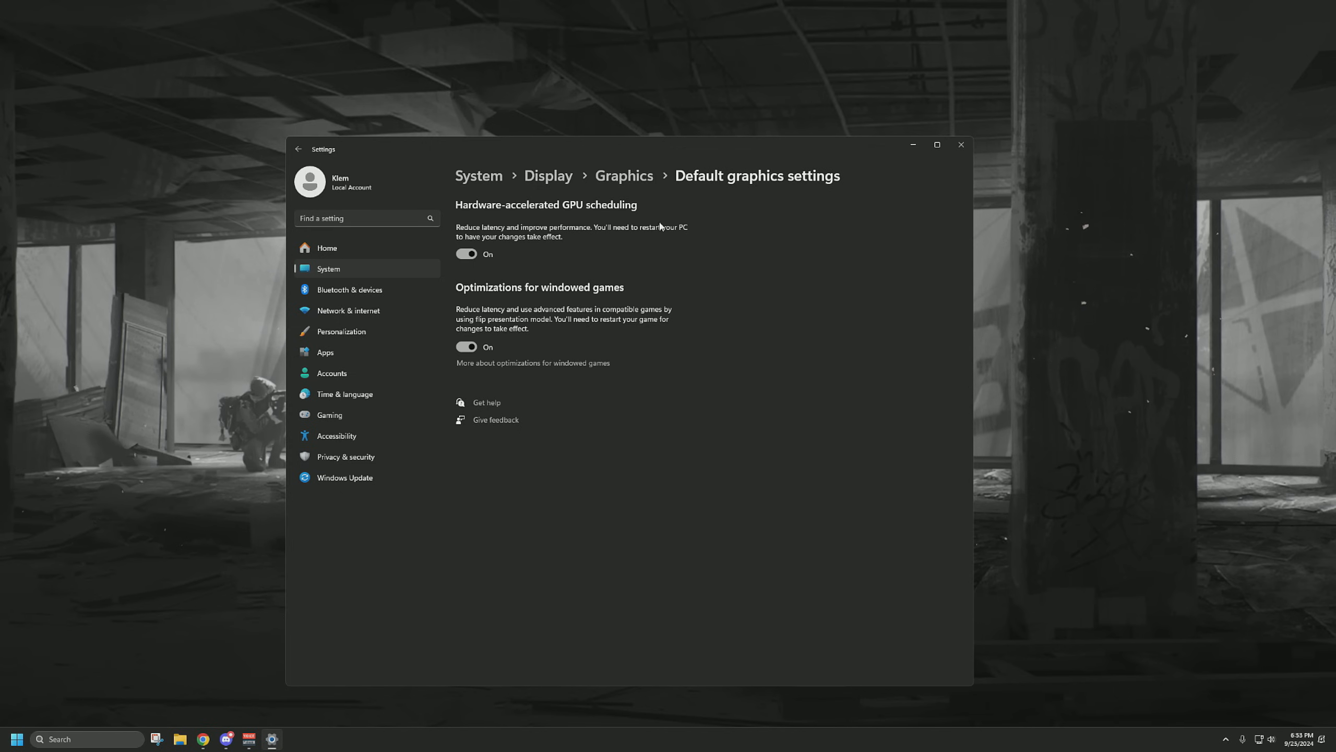
pyautogui.moveTo(588, 296)
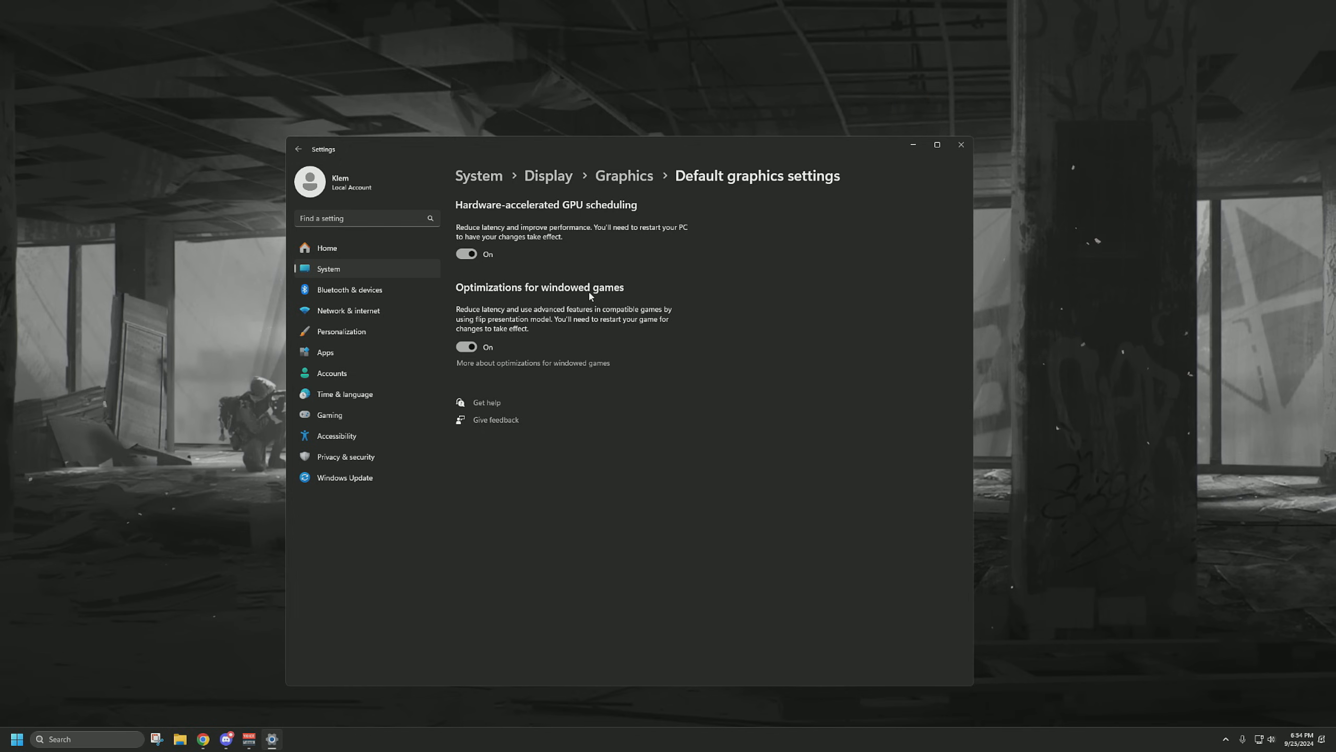
pyautogui.moveTo(452, 318)
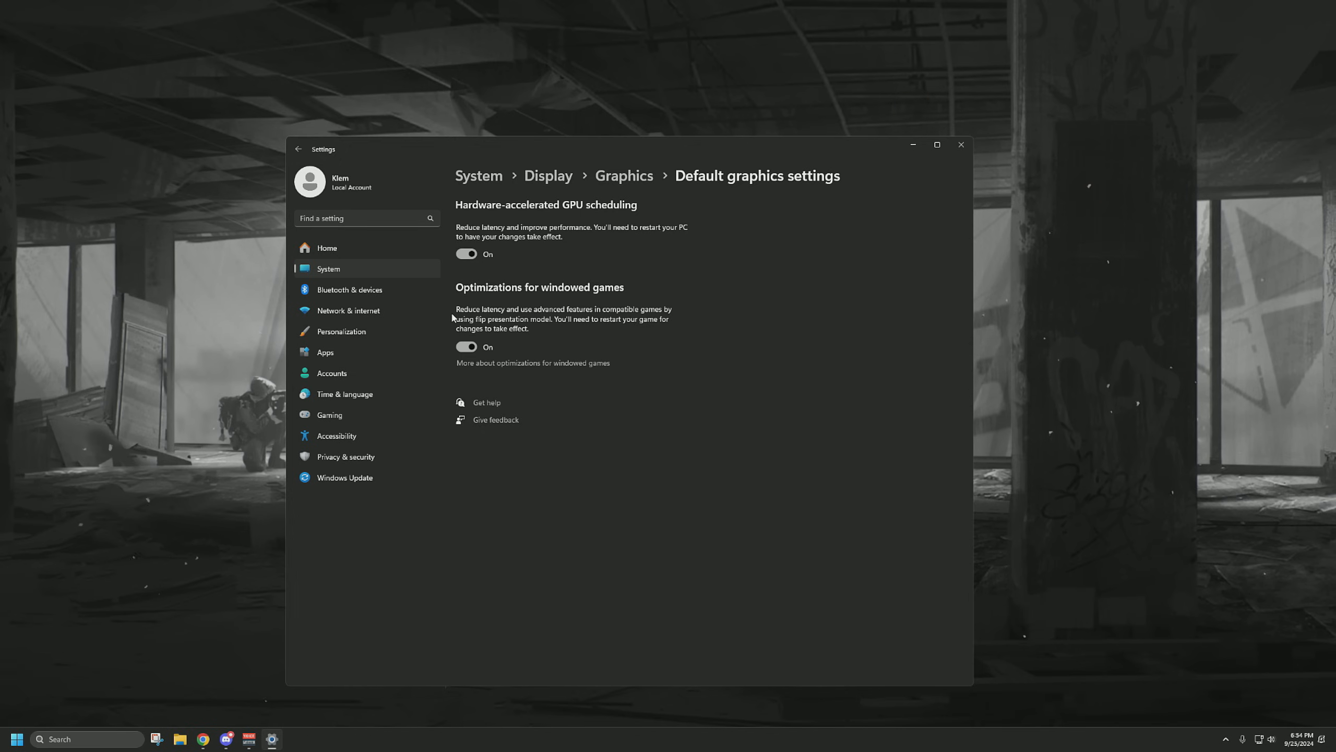
pyautogui.click(936, 145)
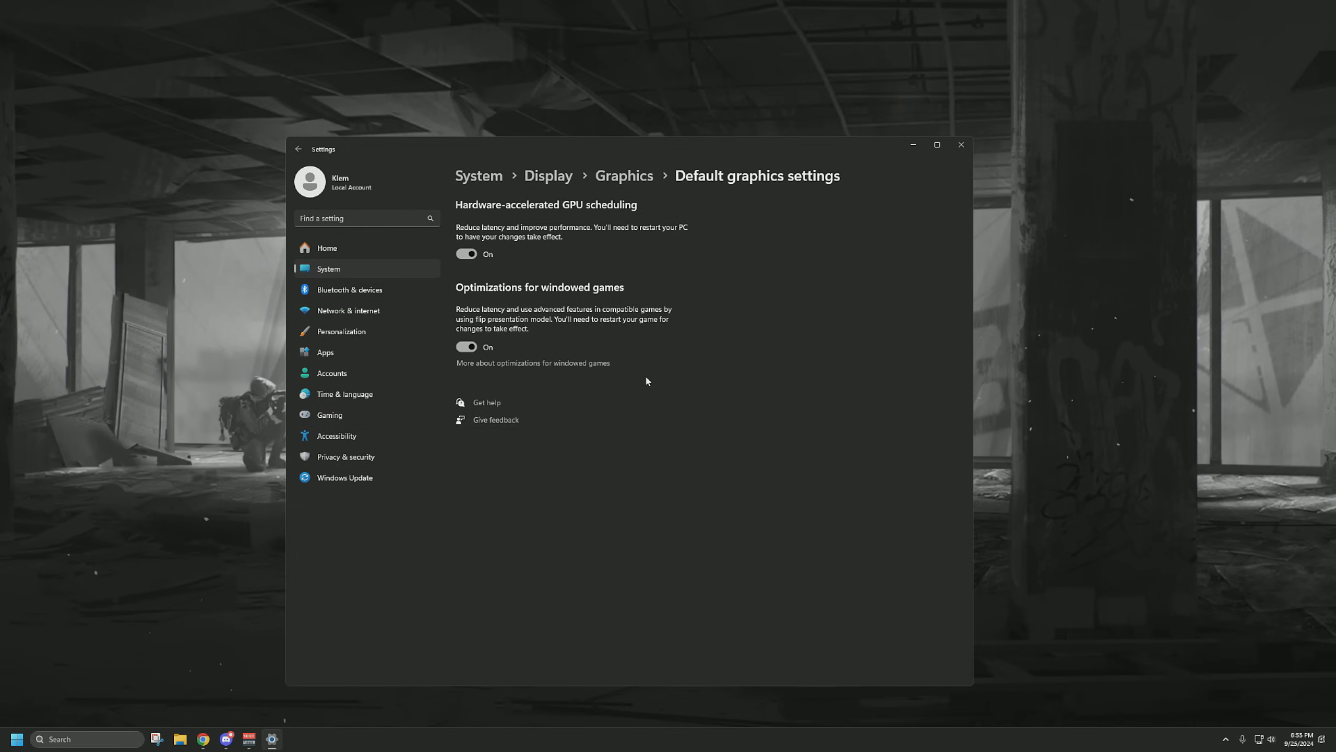
pyautogui.moveTo(1215, 701)
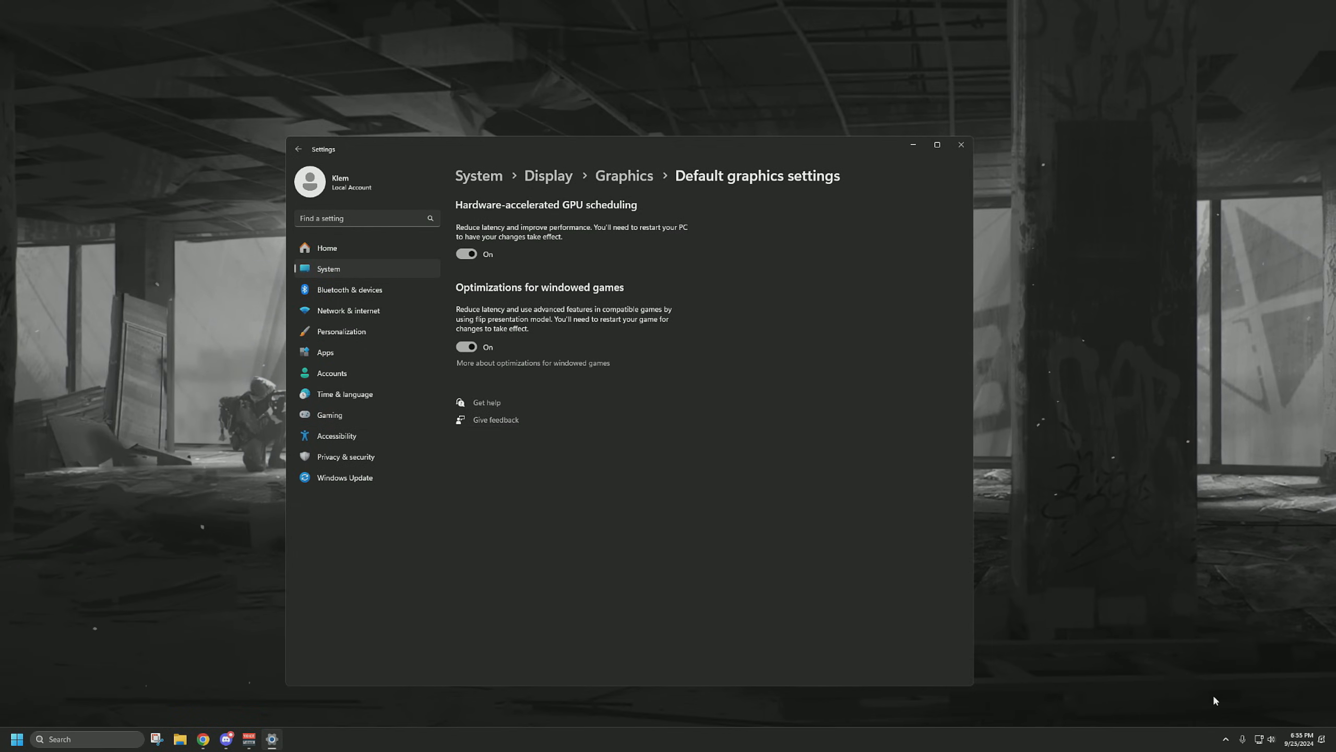
pyautogui.moveTo(1227, 698)
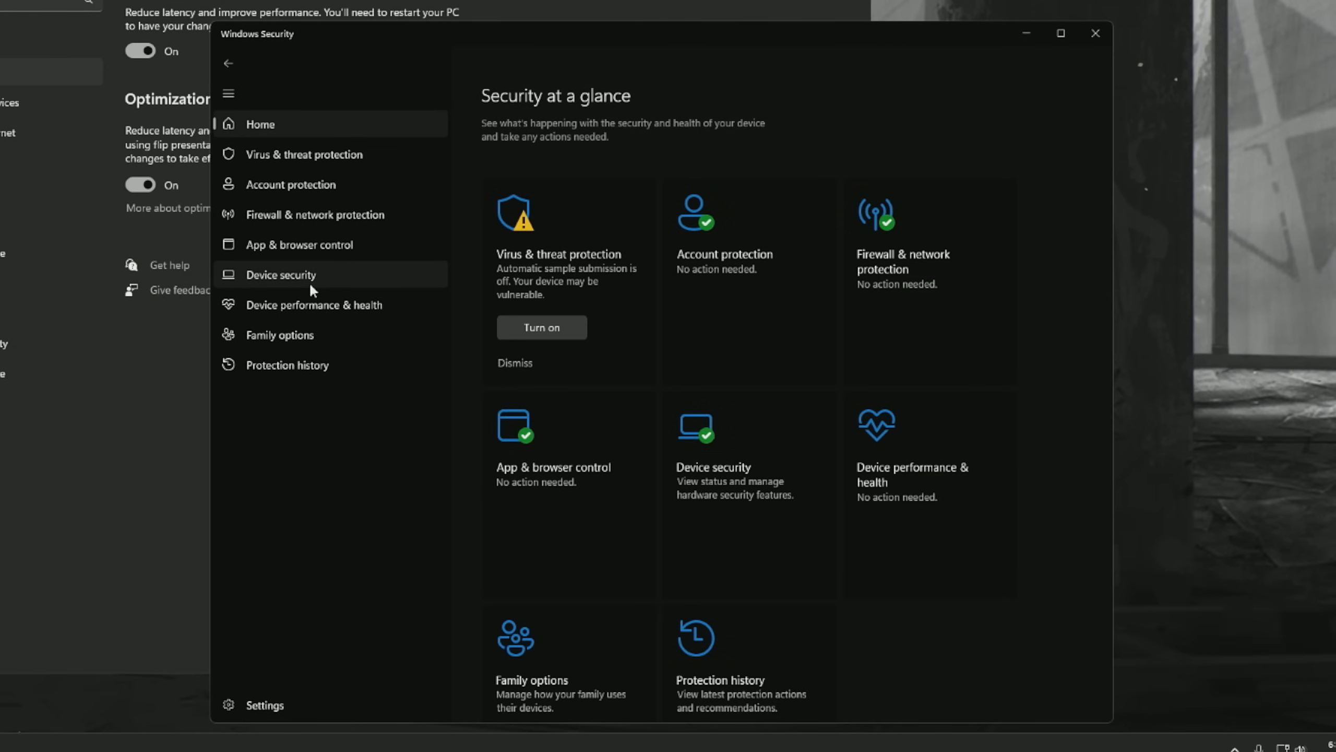
# - View Device security and its Core isolation details in Windows Security
pyautogui.click(280, 274)
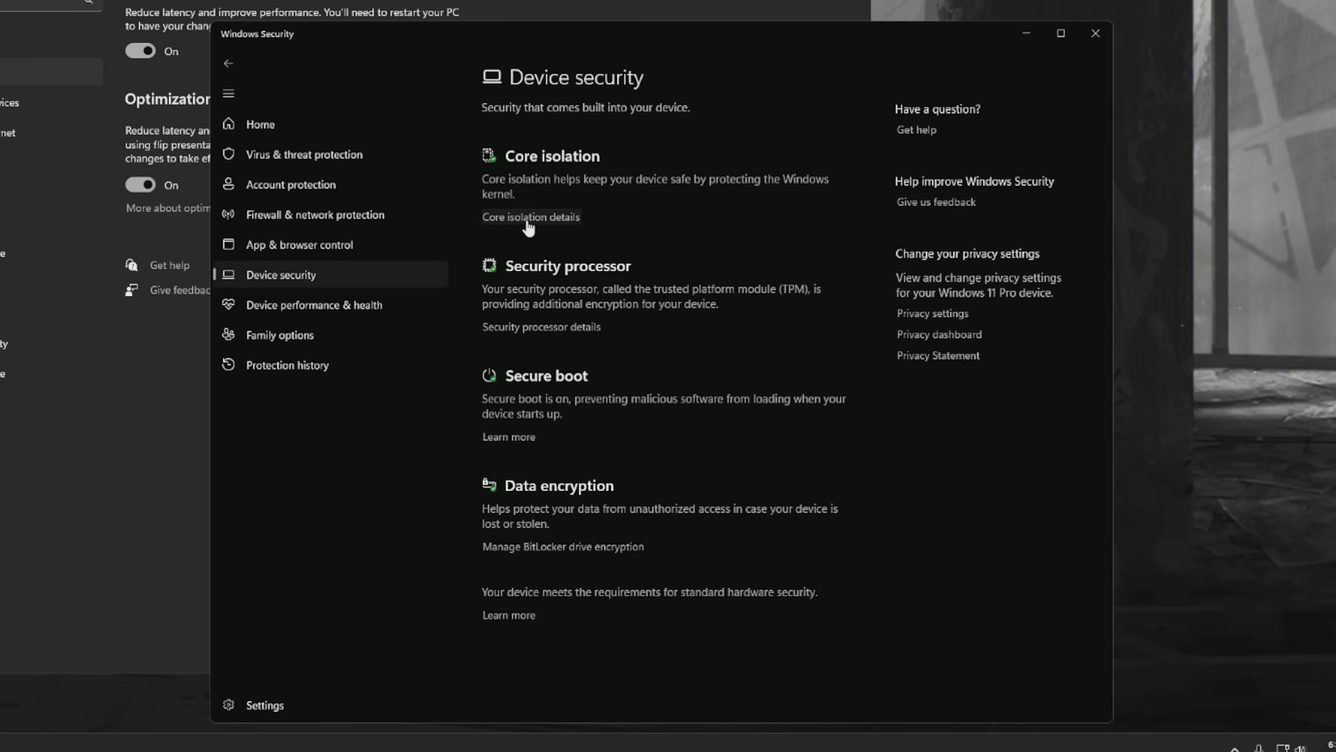
pyautogui.click(530, 216)
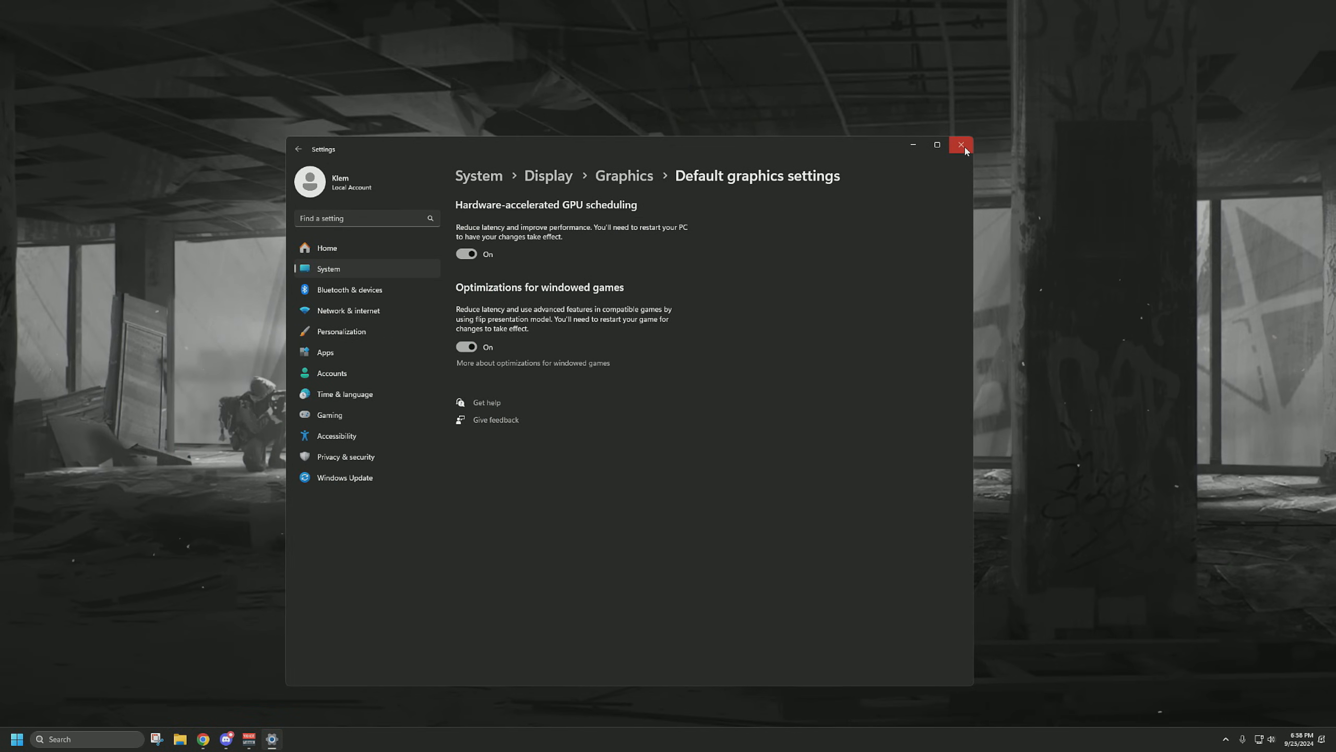
pyautogui.moveTo(960, 146)
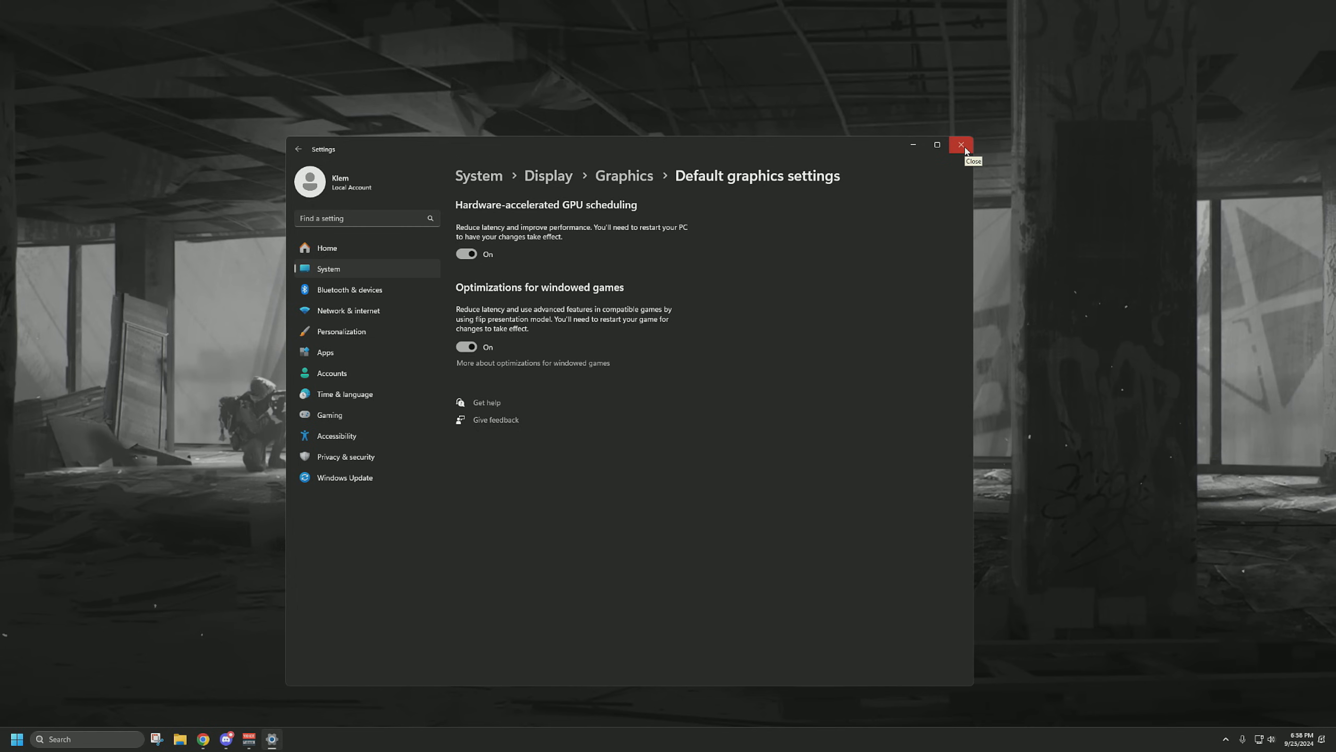
# - Close Settings, review Task Manager's Startup apps, then close Task Manager
pyautogui.click(960, 145)
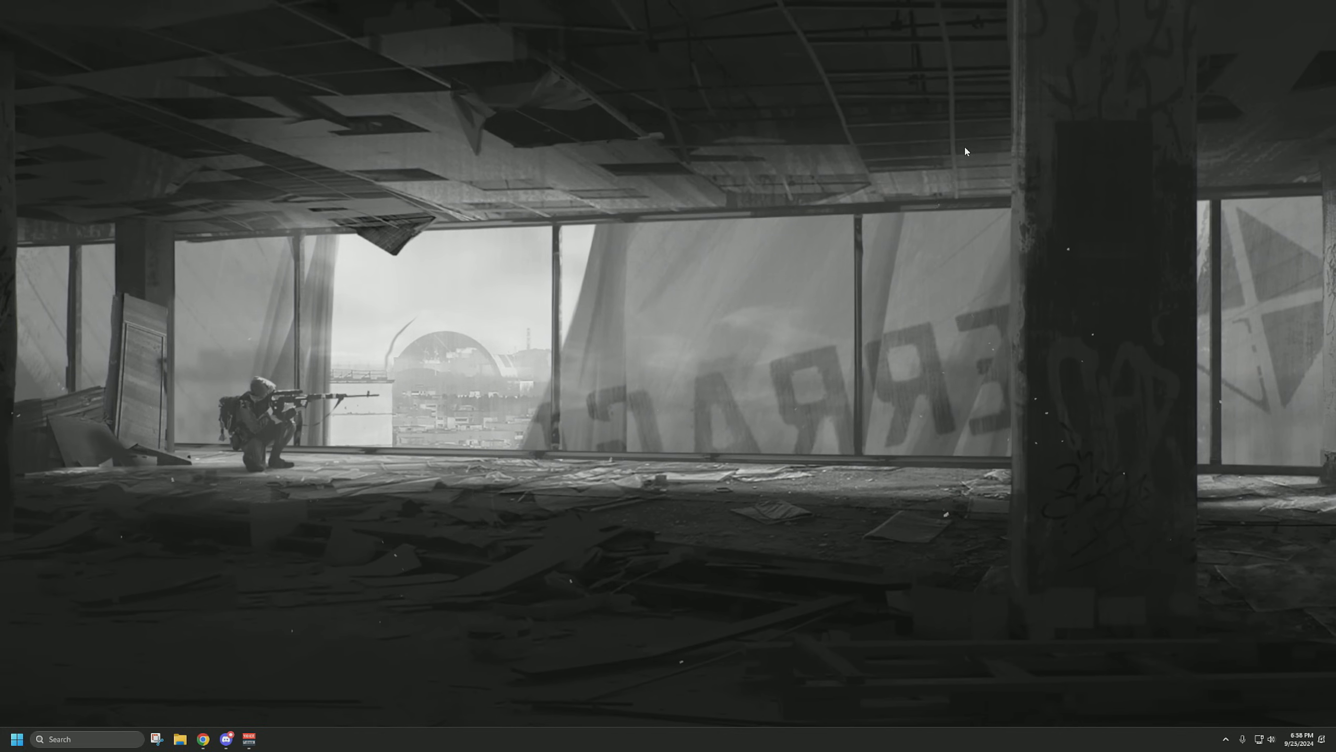
pyautogui.moveTo(661, 602)
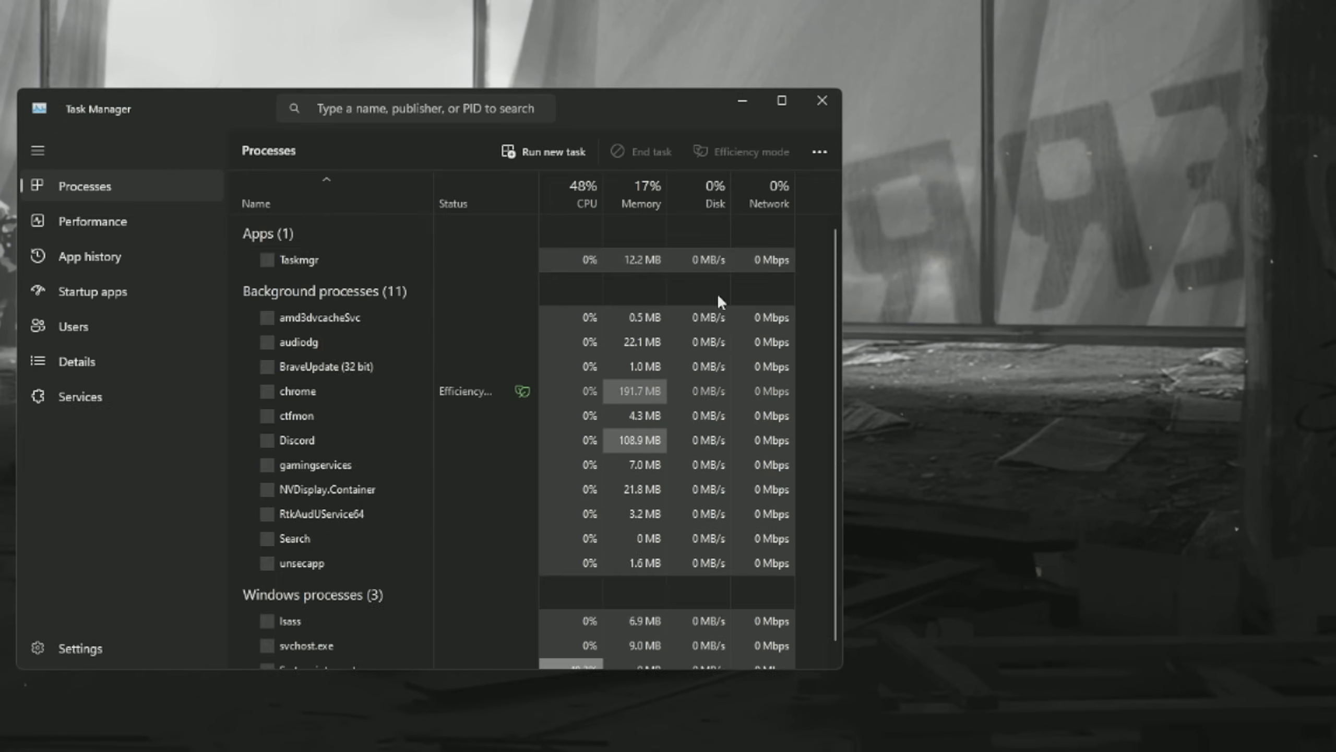
pyautogui.click(91, 290)
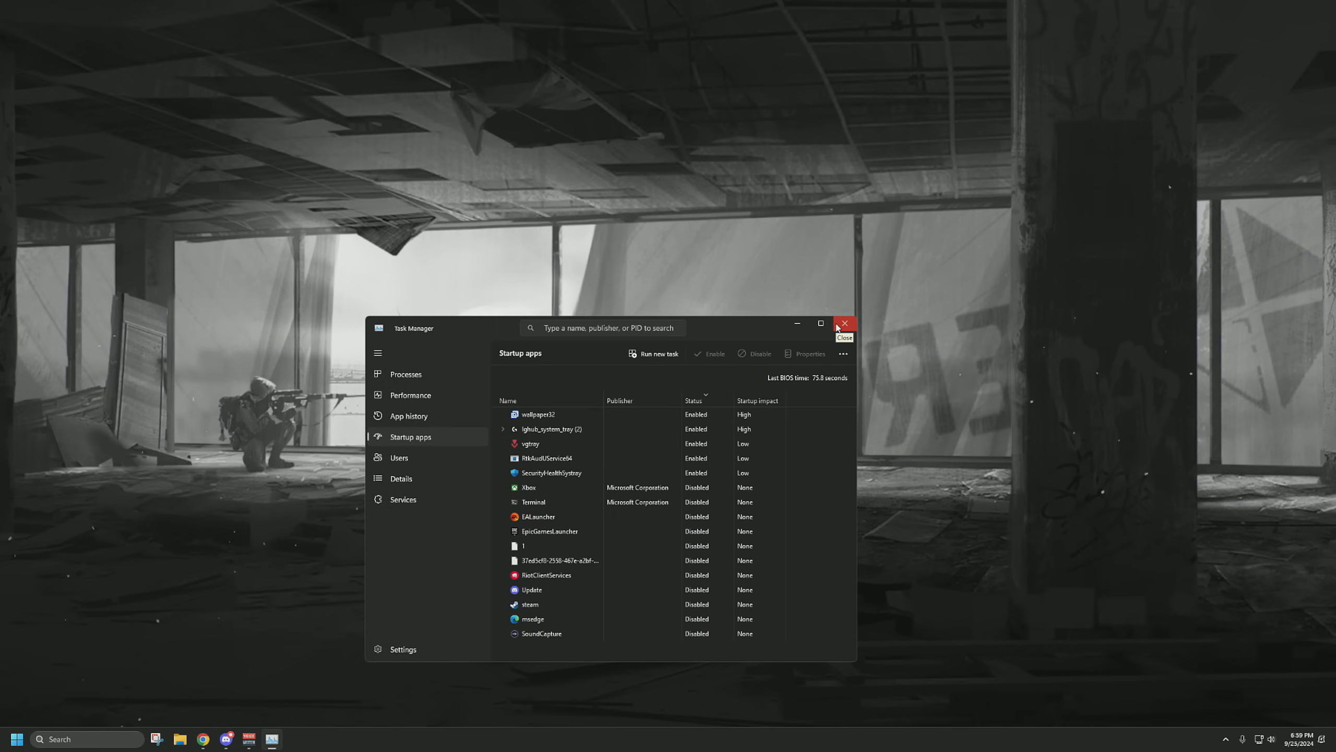
pyautogui.click(844, 324)
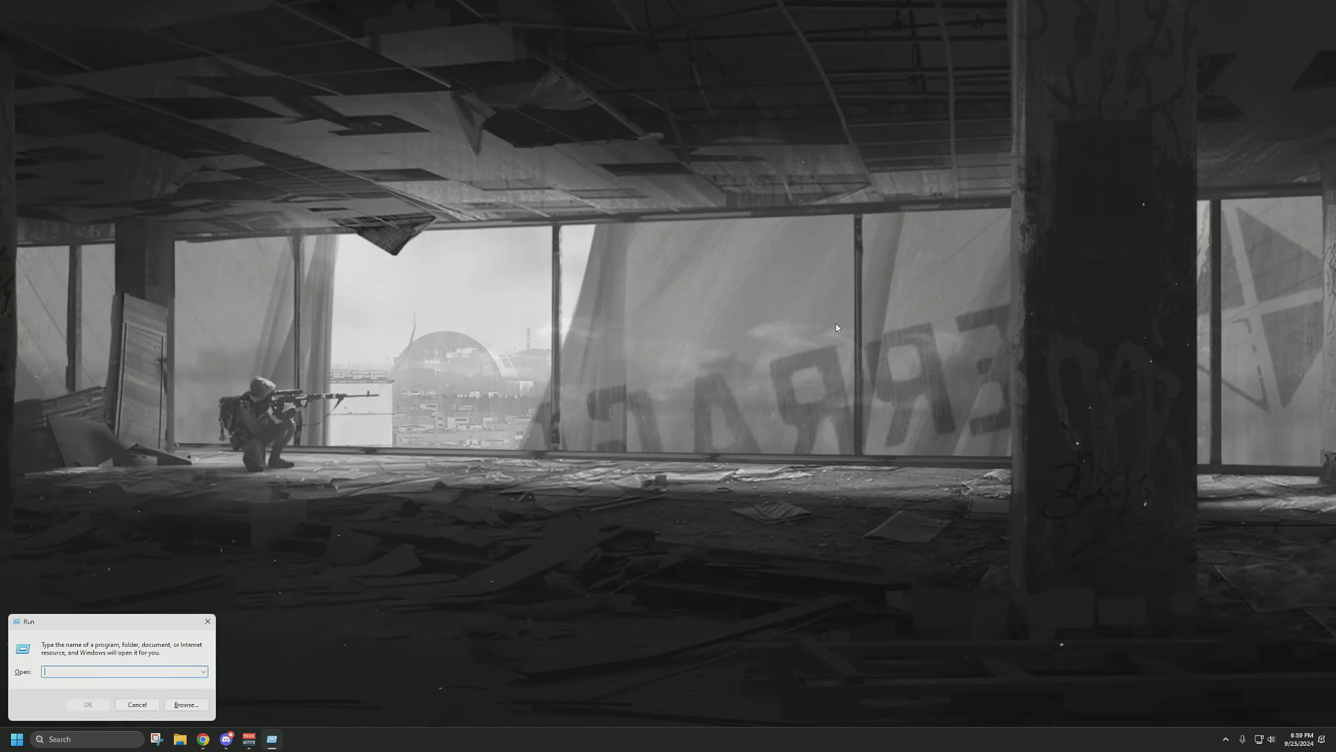
# - Launch services.msc and sort services by Startup Type, scrolling through automatic entries
pyautogui.write('services.m')
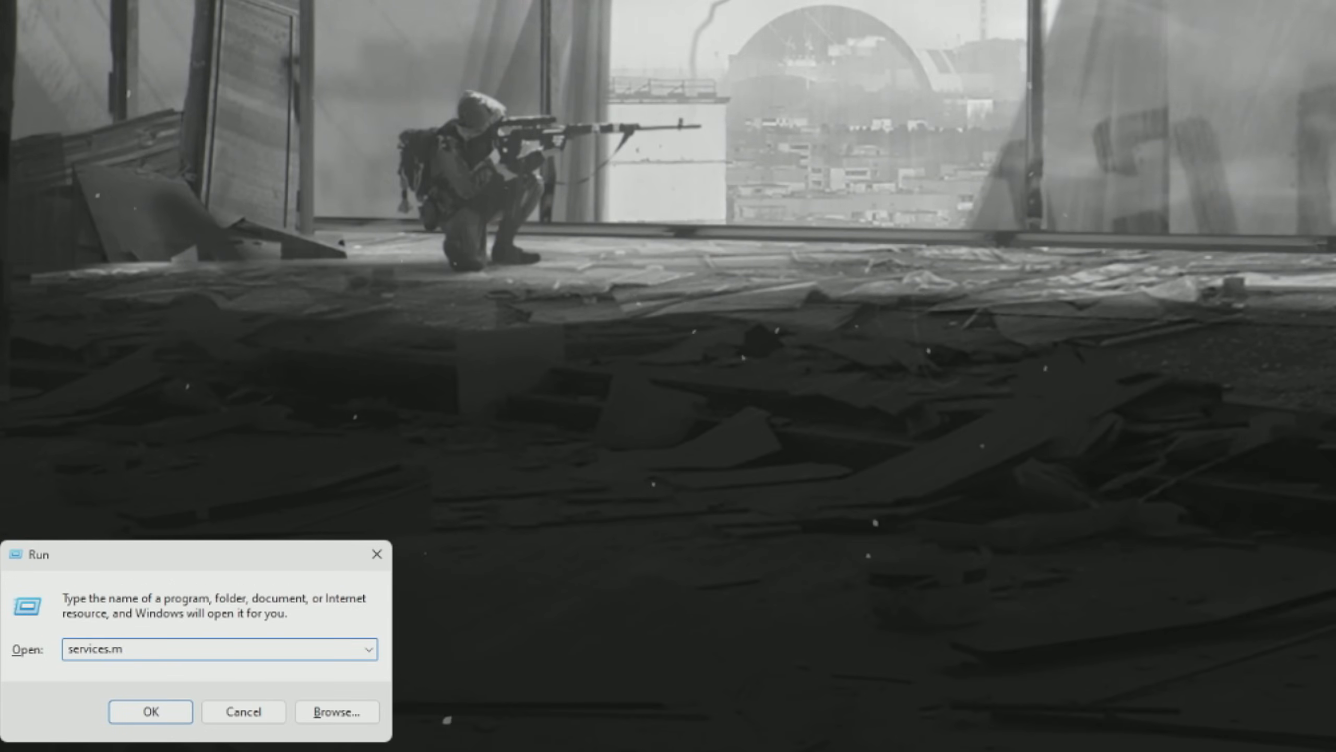
pyautogui.click(150, 712)
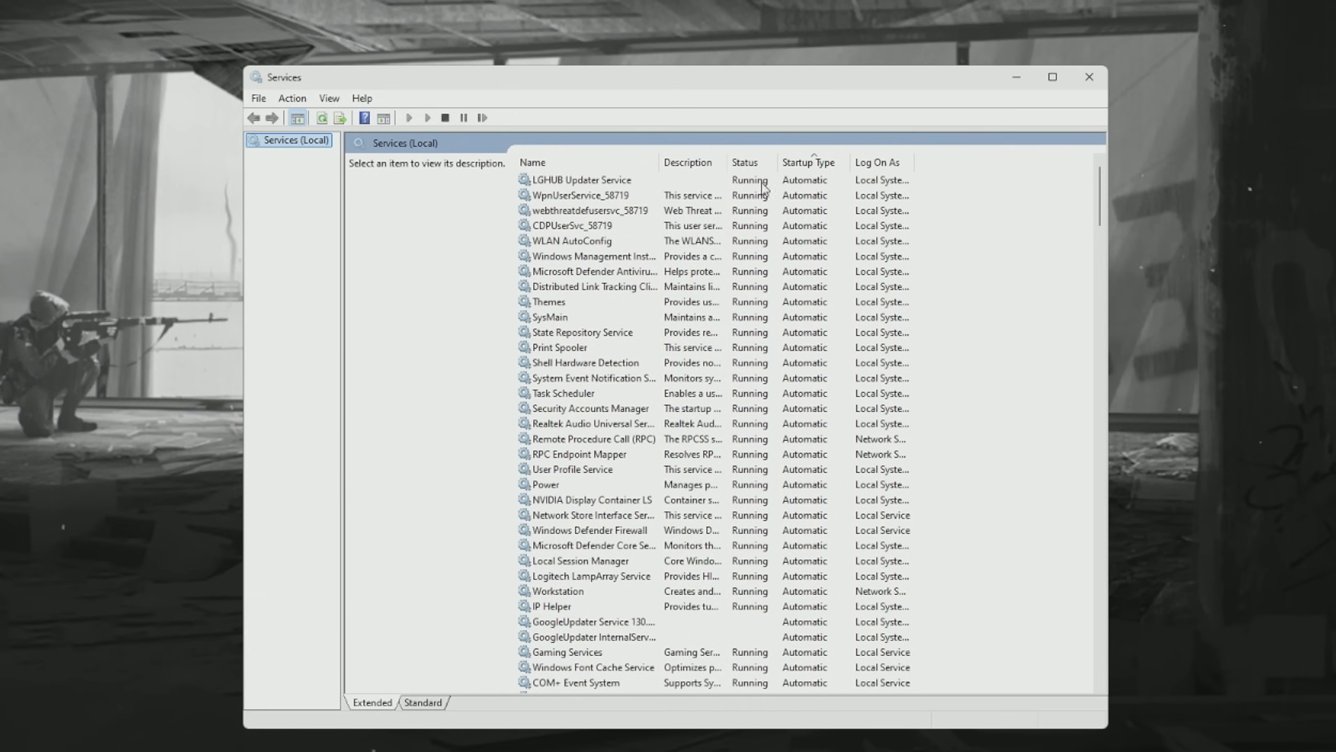
pyautogui.click(533, 162)
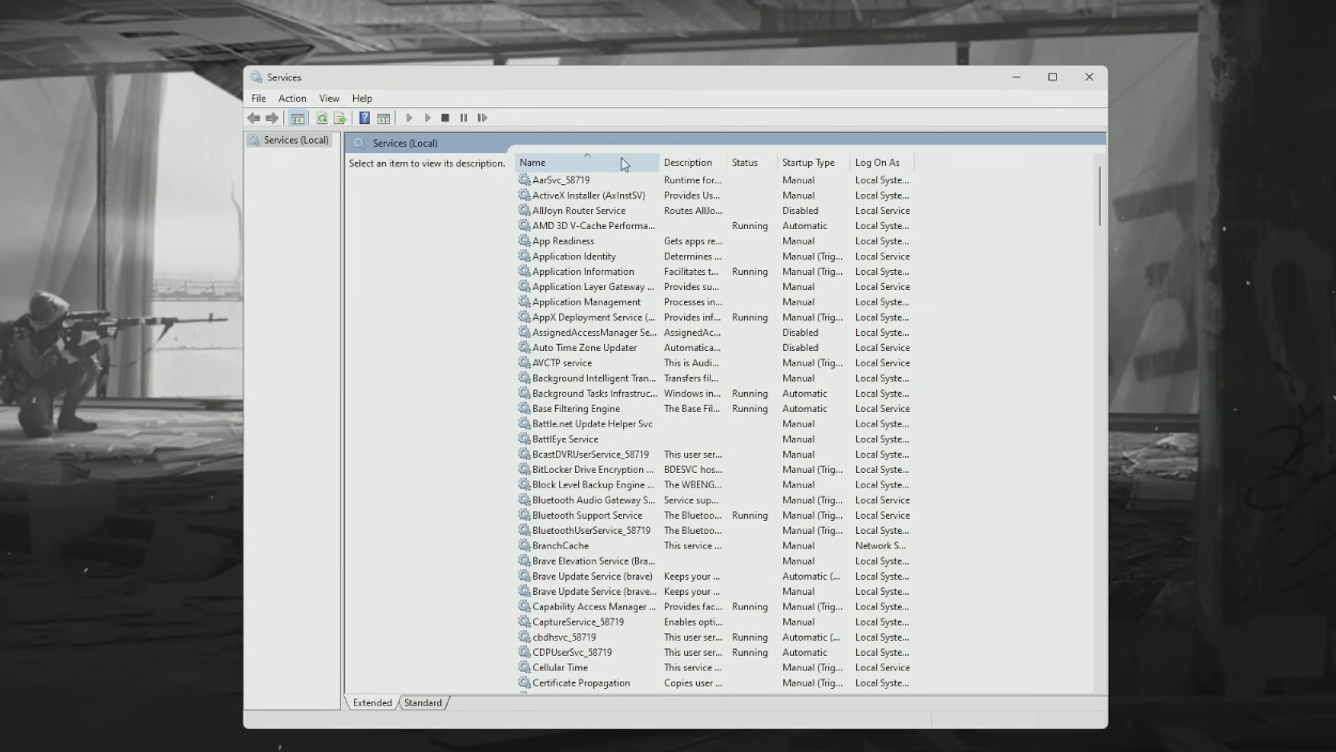
pyautogui.click(808, 162)
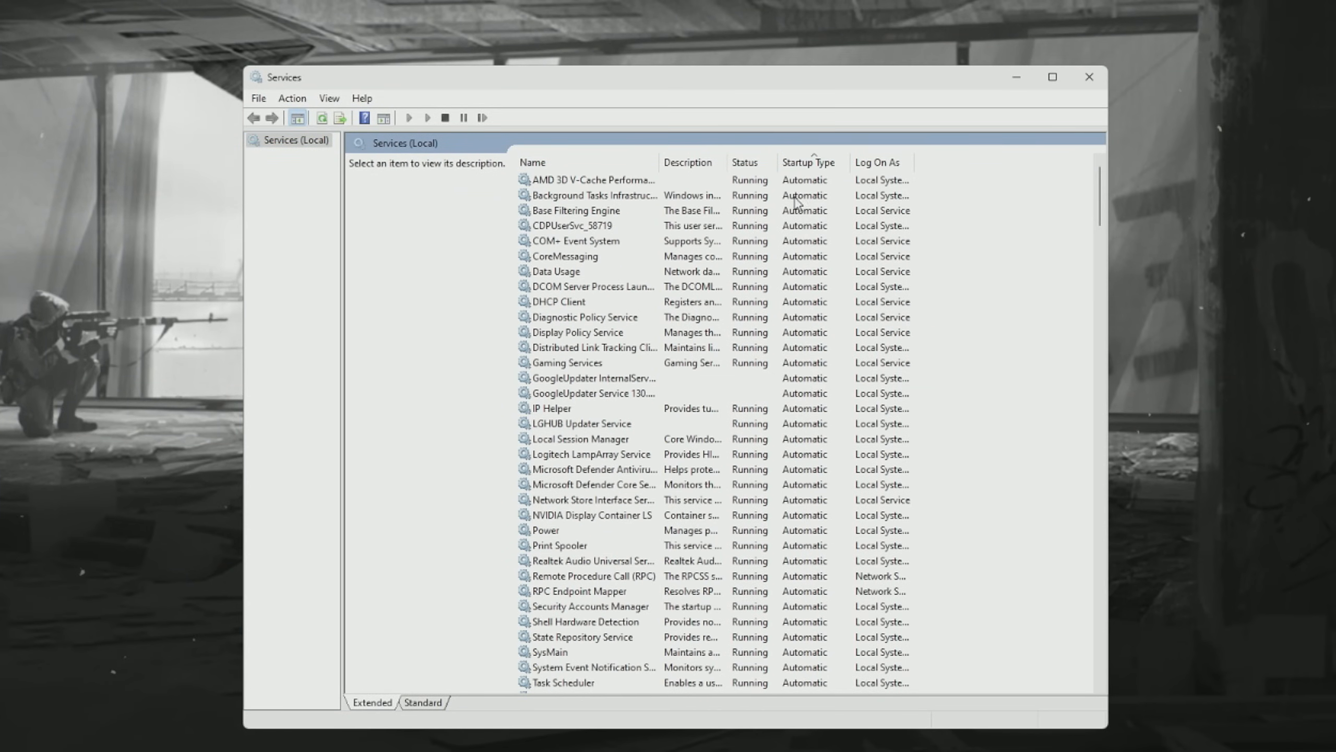
pyautogui.moveTo(802, 354)
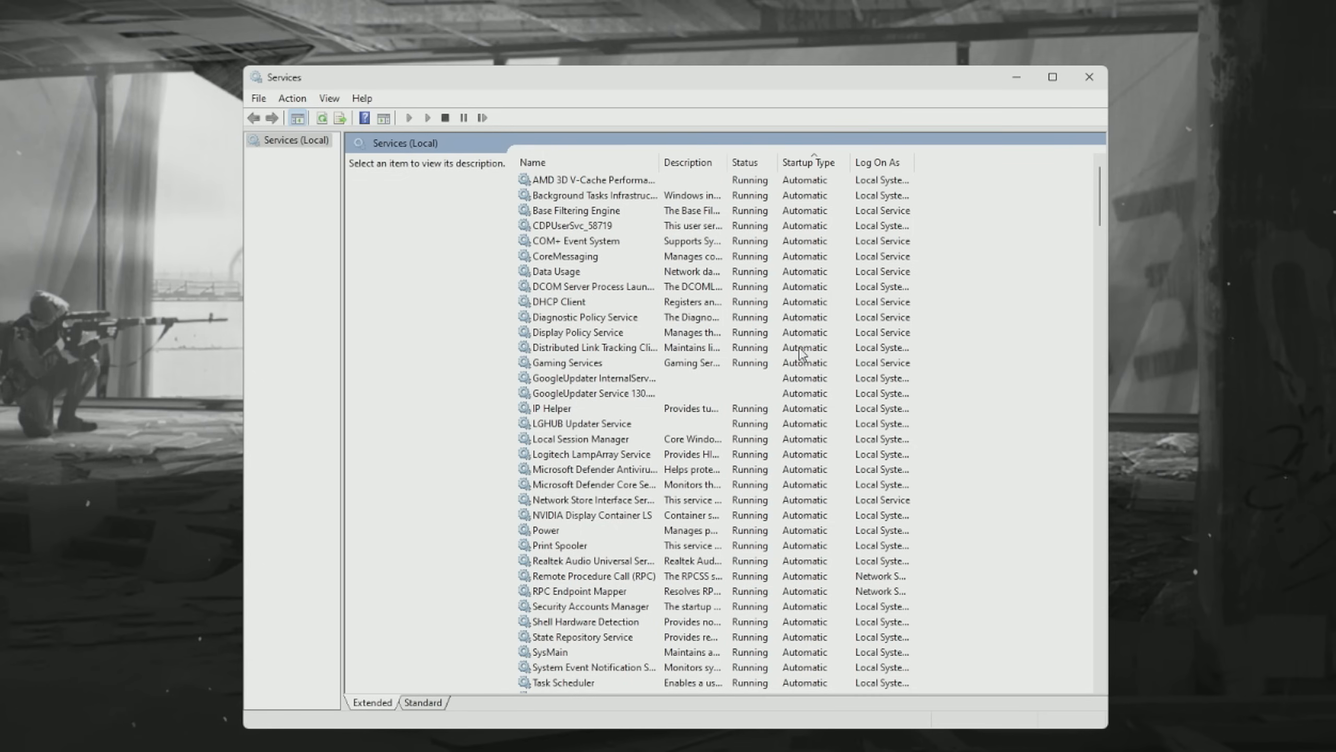
pyautogui.moveTo(734, 285)
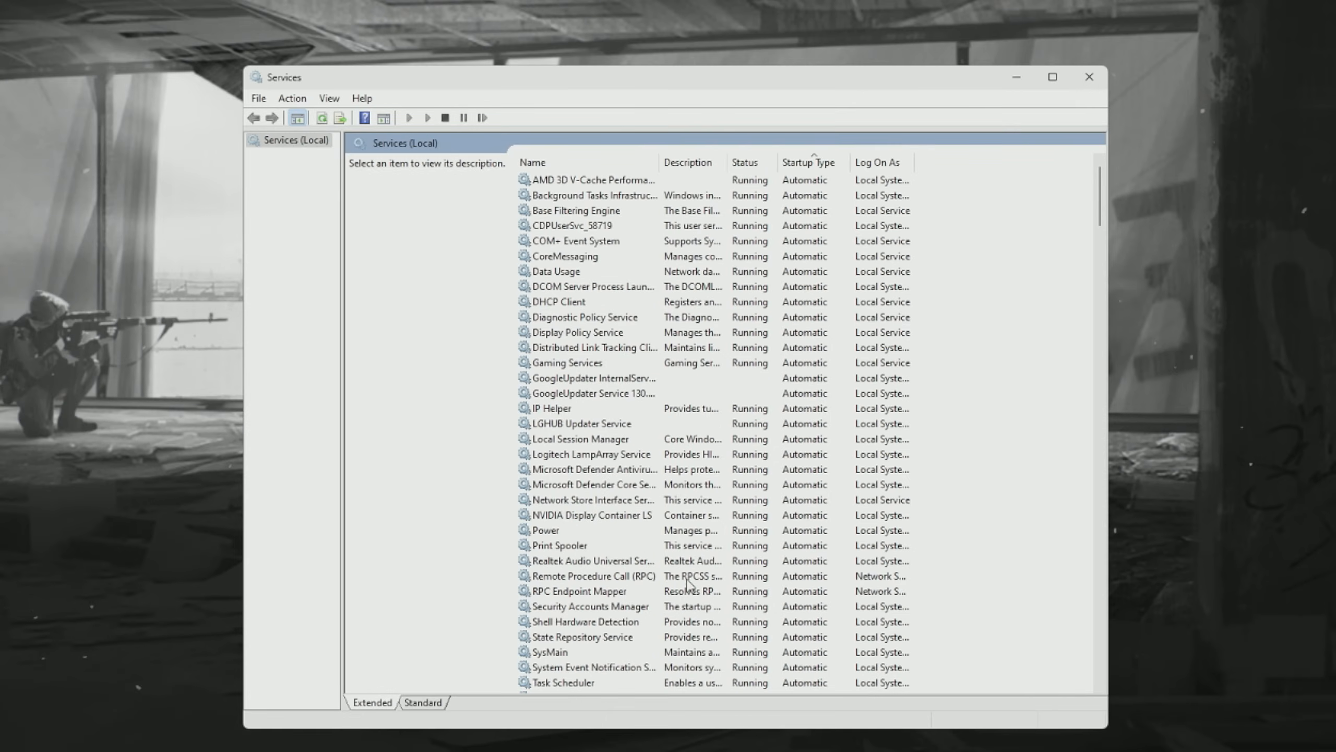
pyautogui.scroll(-3)
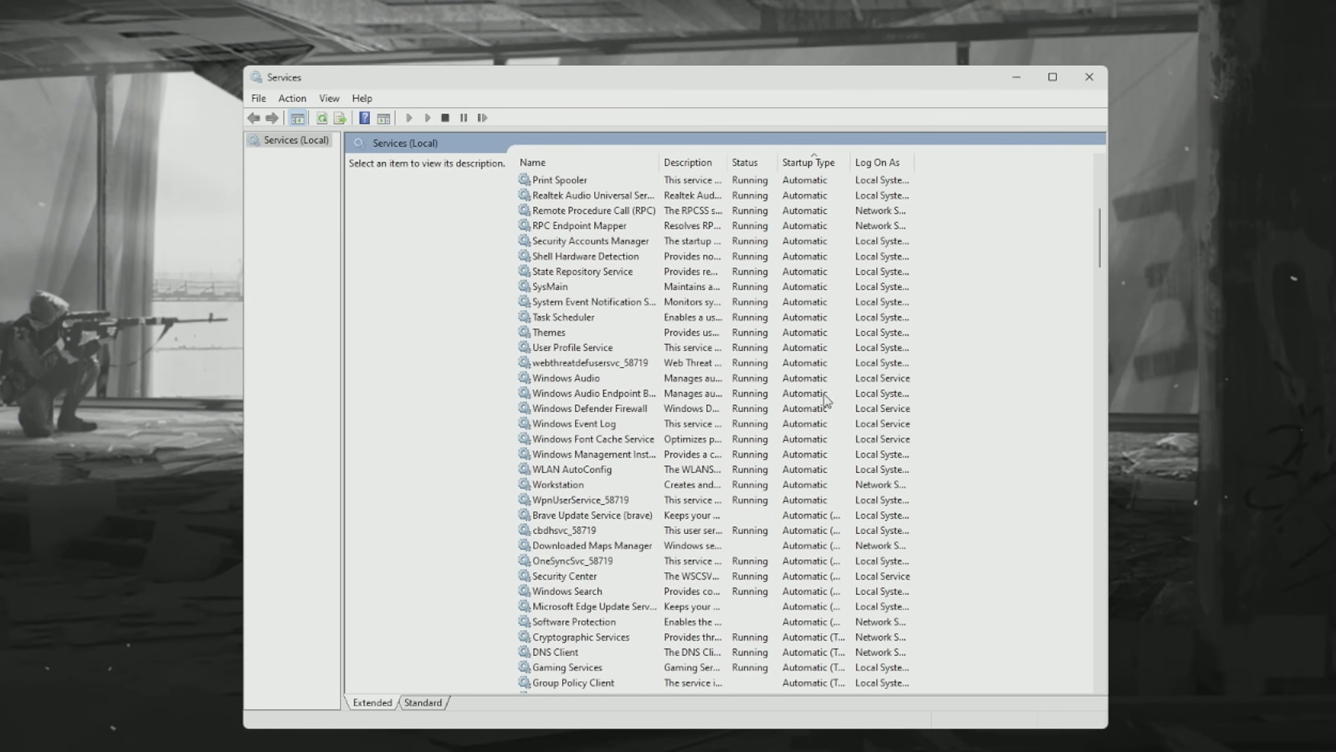
pyautogui.scroll(3)
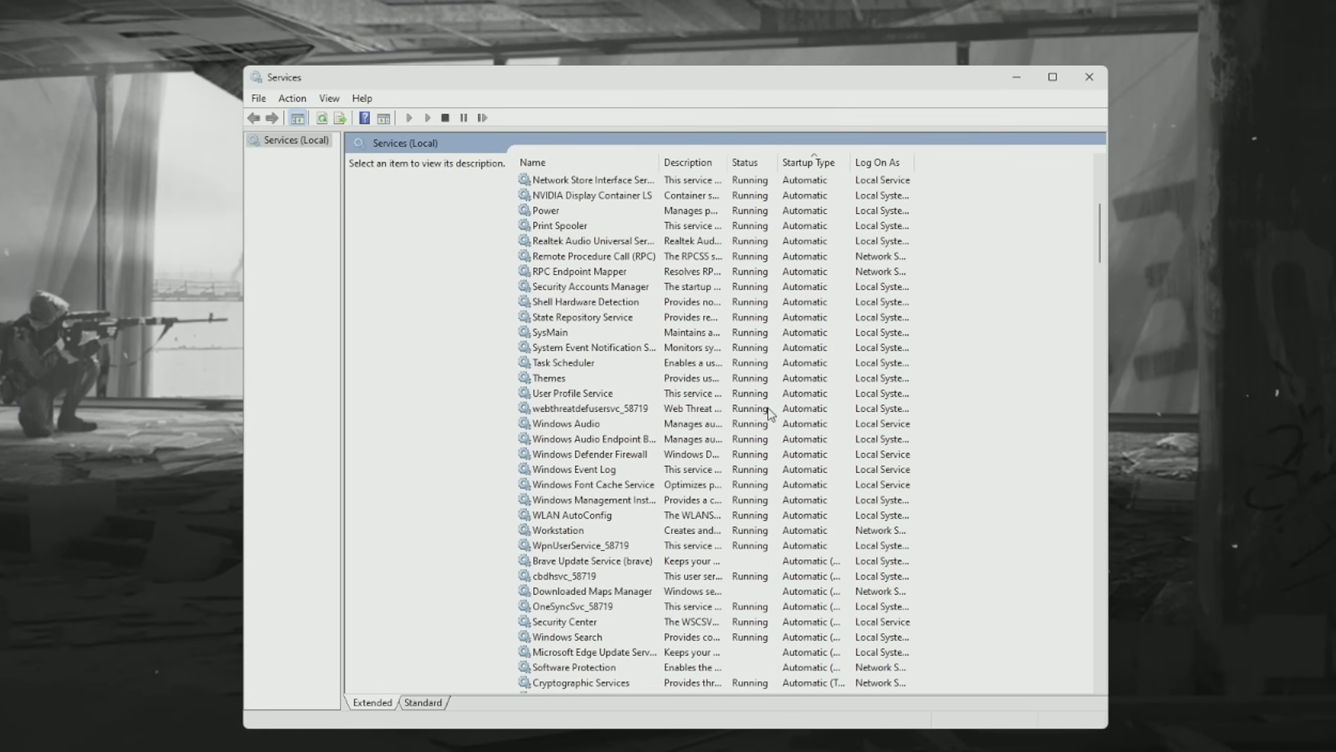
pyautogui.scroll(3)
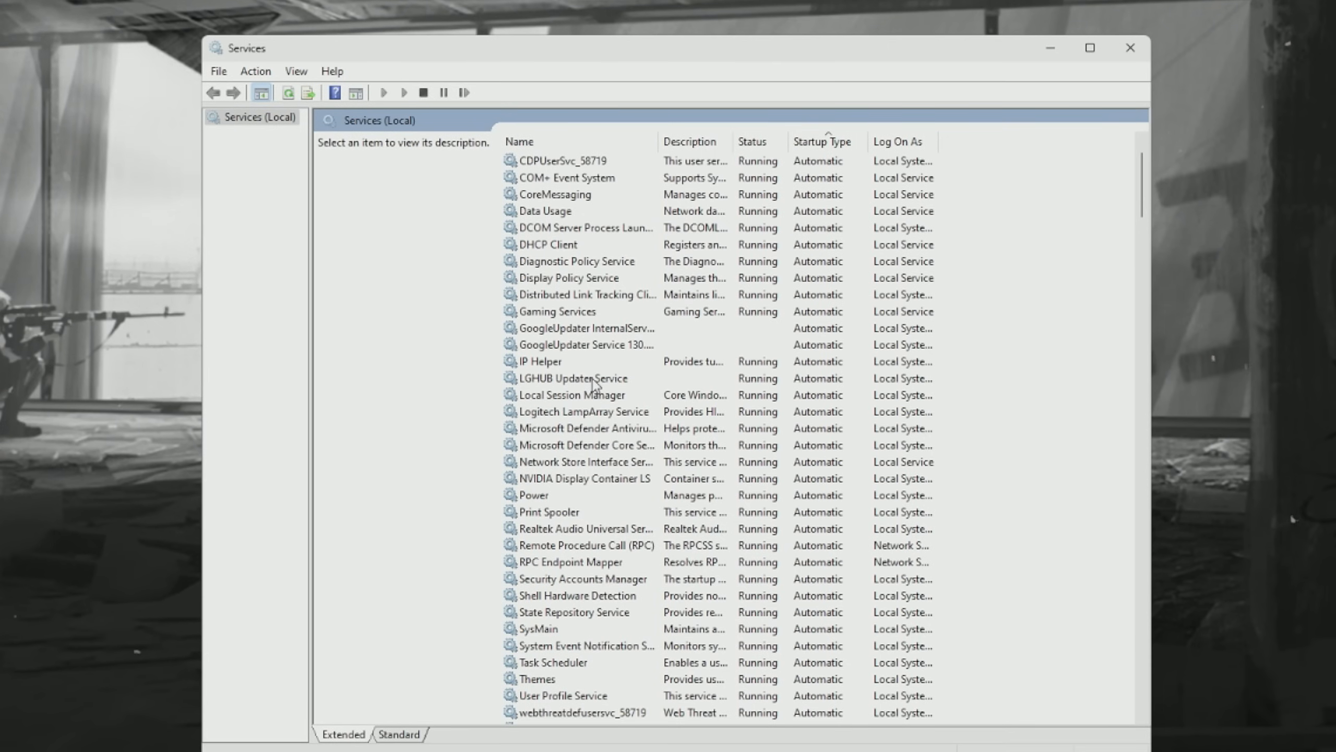
# - Set LGHUB Updater Service to Manual startup, close Task Manager, and move Services
pyautogui.click(577, 377)
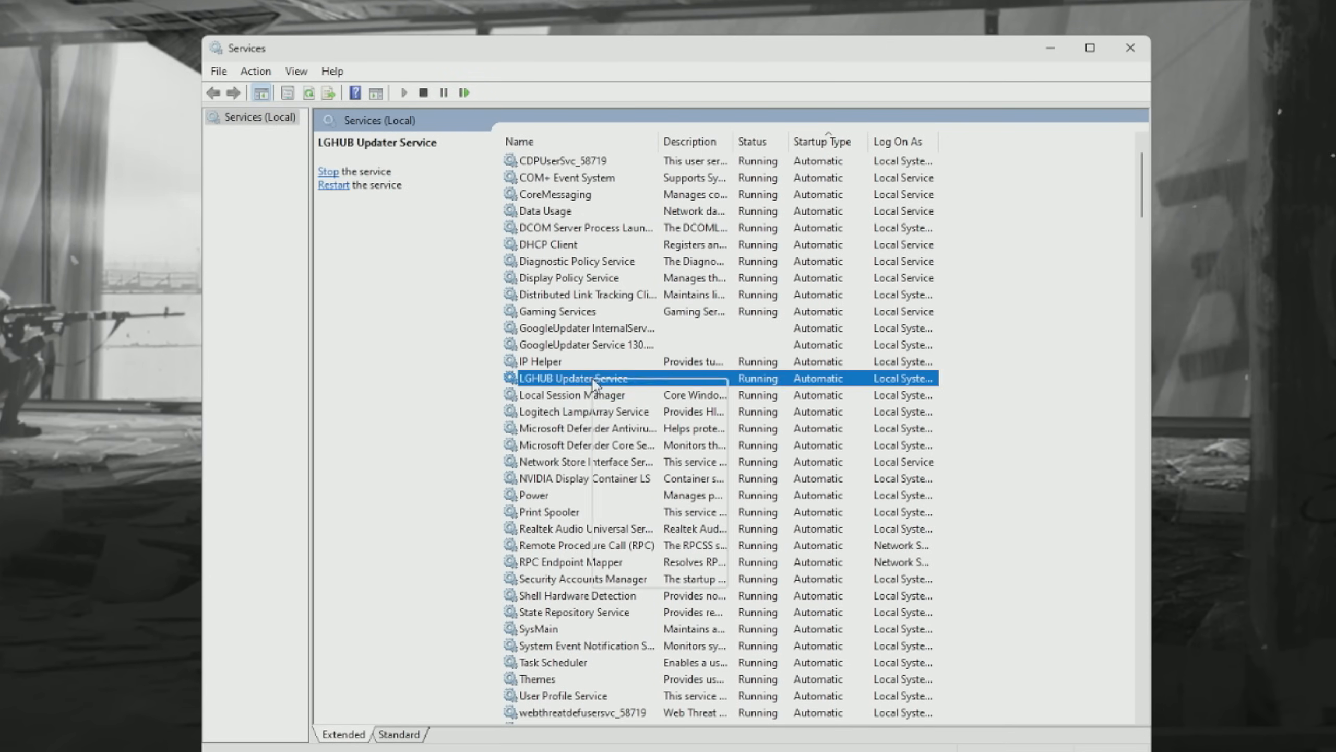
pyautogui.doubleClick(574, 377)
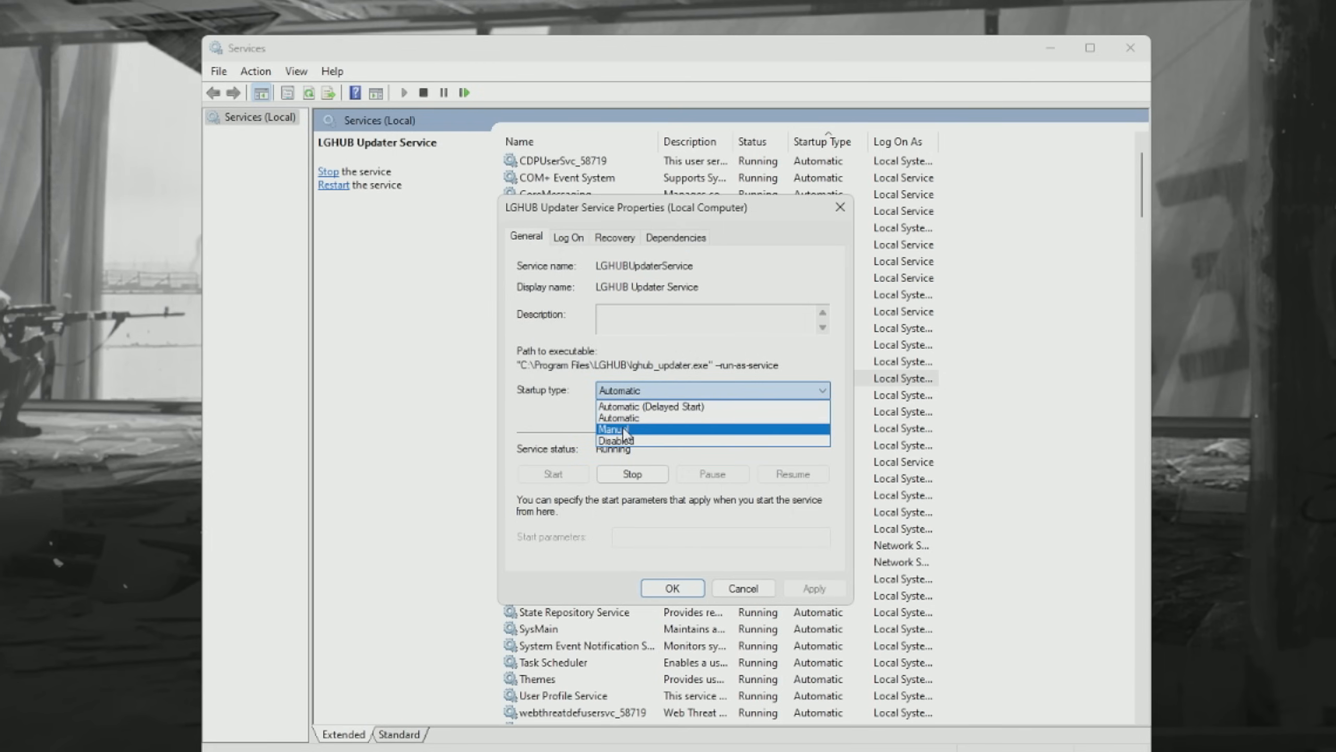
pyautogui.click(615, 428)
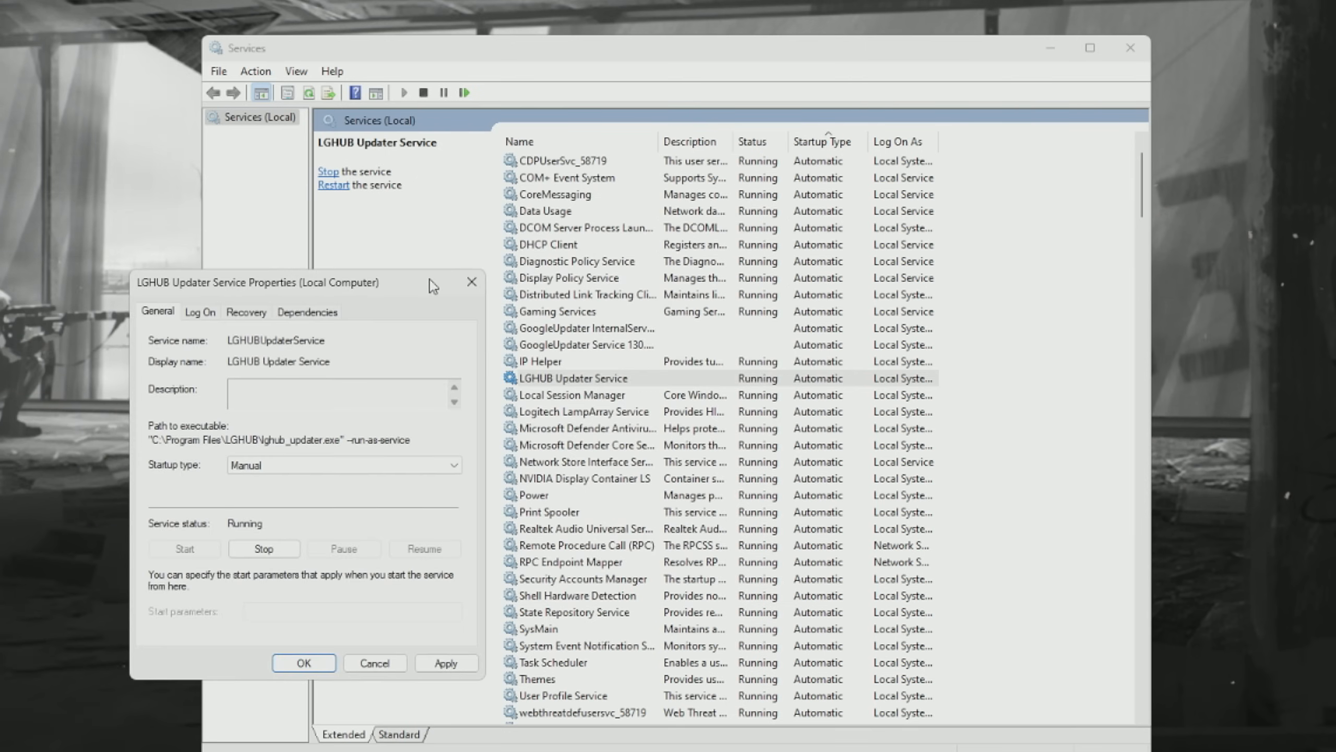
pyautogui.moveTo(671, 475)
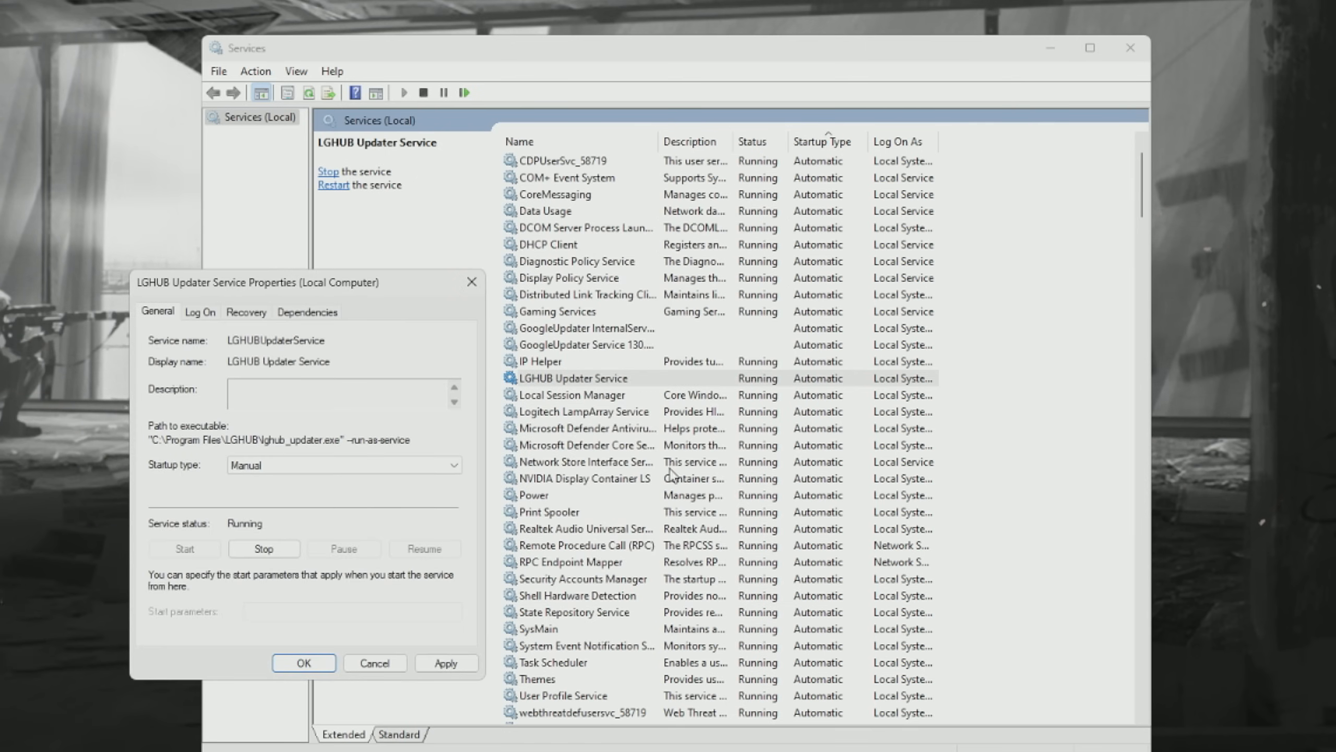
pyautogui.moveTo(609, 394)
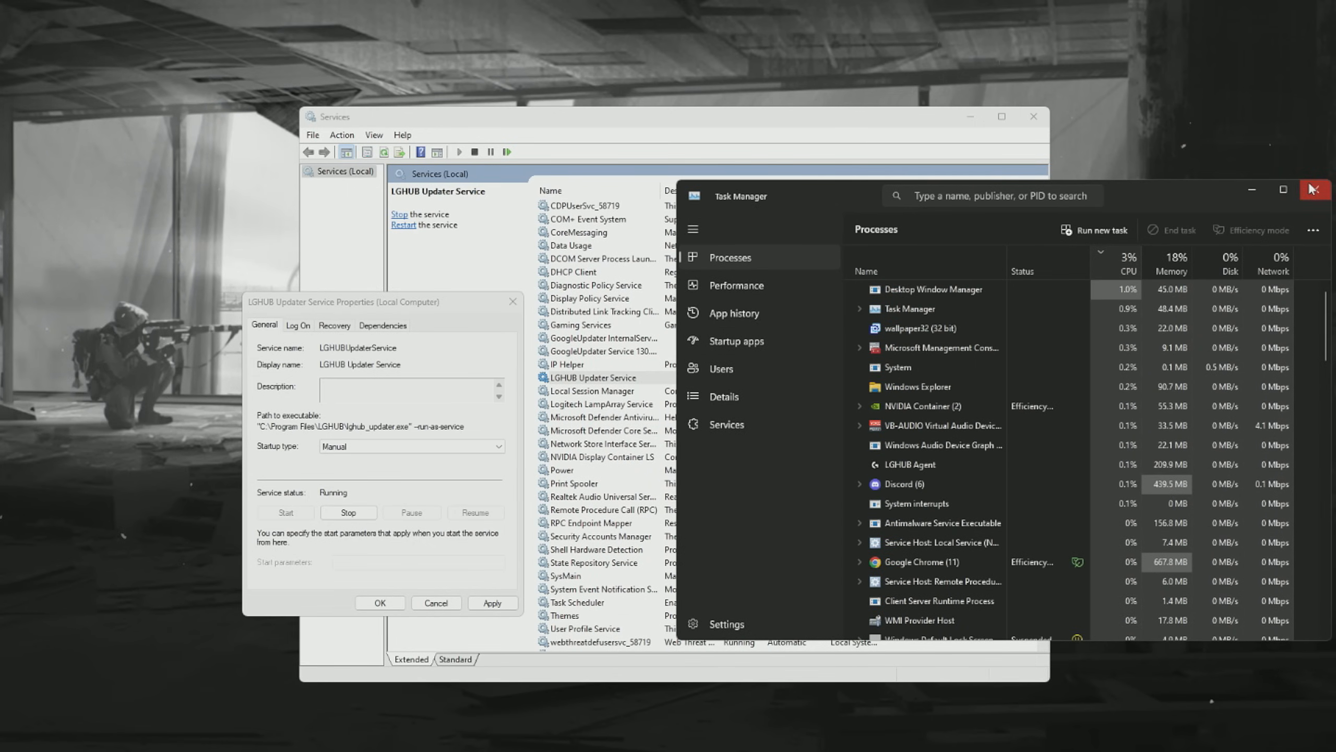
pyautogui.click(1312, 189)
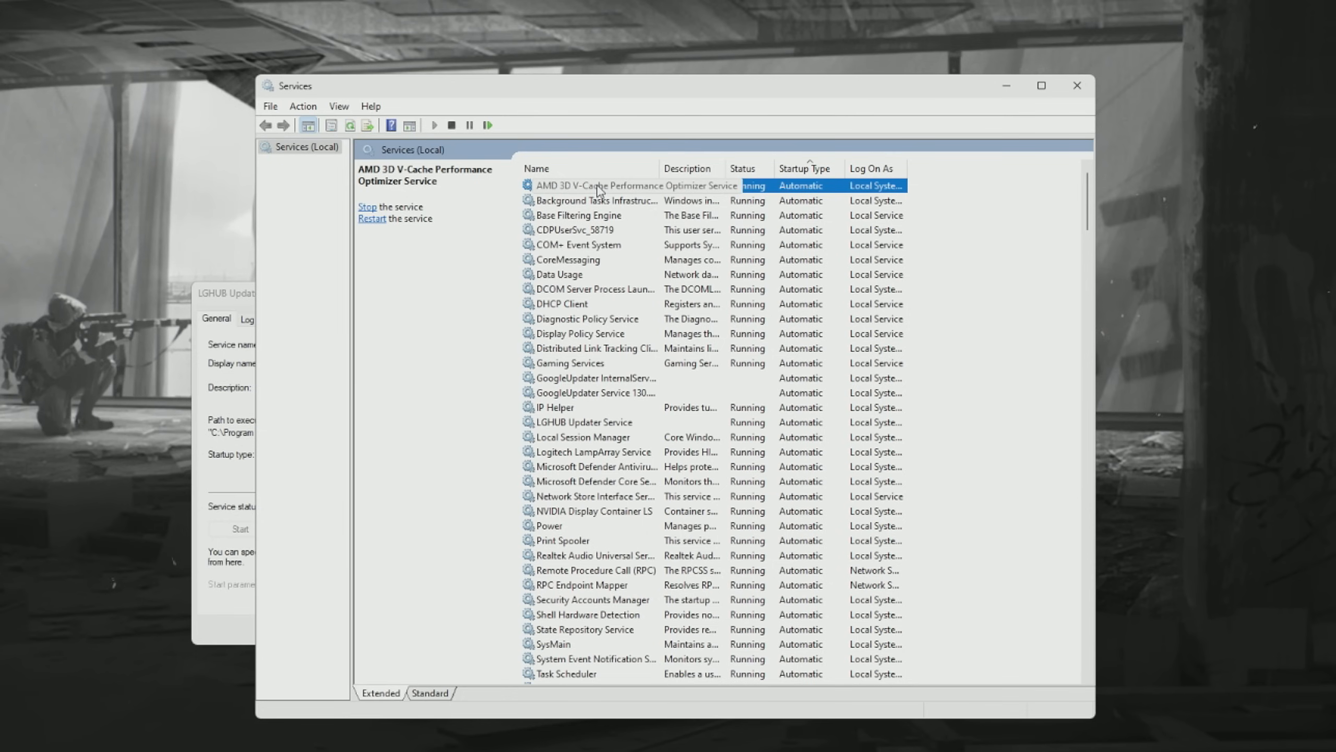
pyautogui.moveTo(597, 85); pyautogui.dragTo(673, 117)
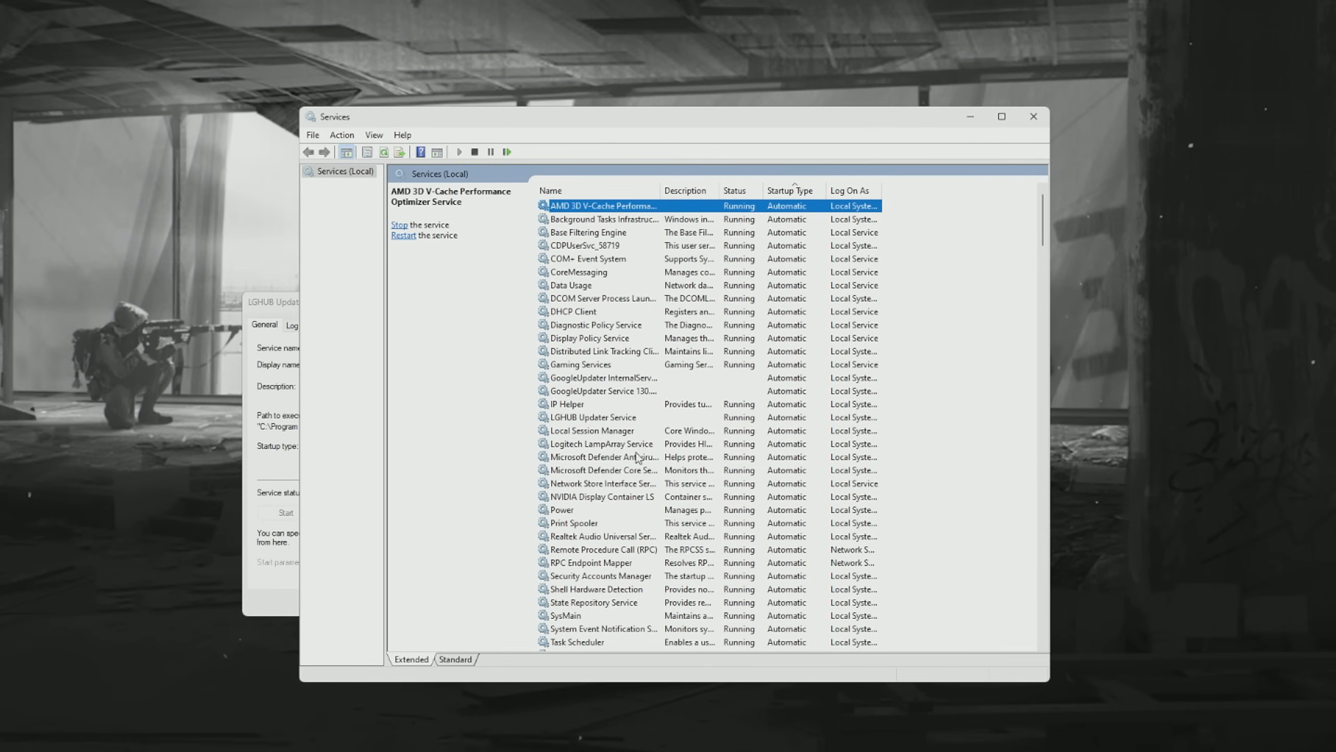
pyautogui.moveTo(629, 417)
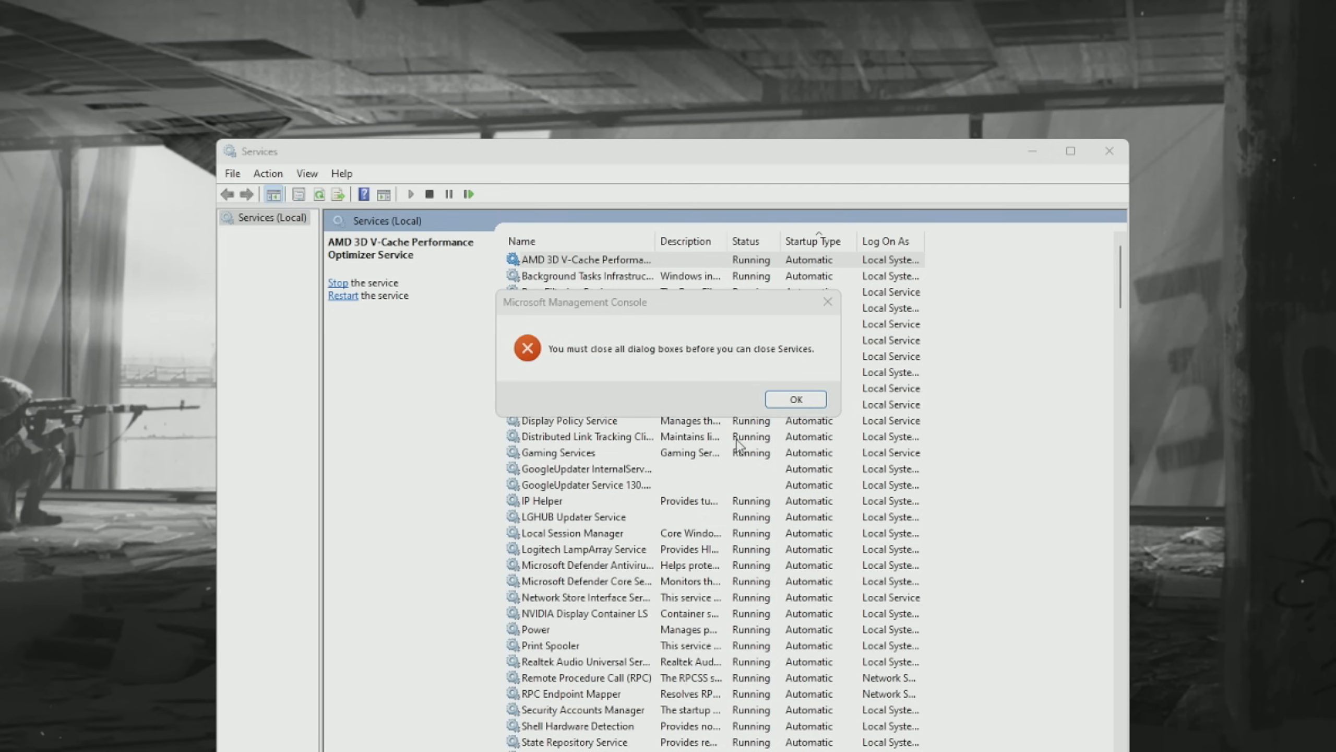
# - Search for 'task' and launch Task Scheduler from the results
pyautogui.click(794, 399)
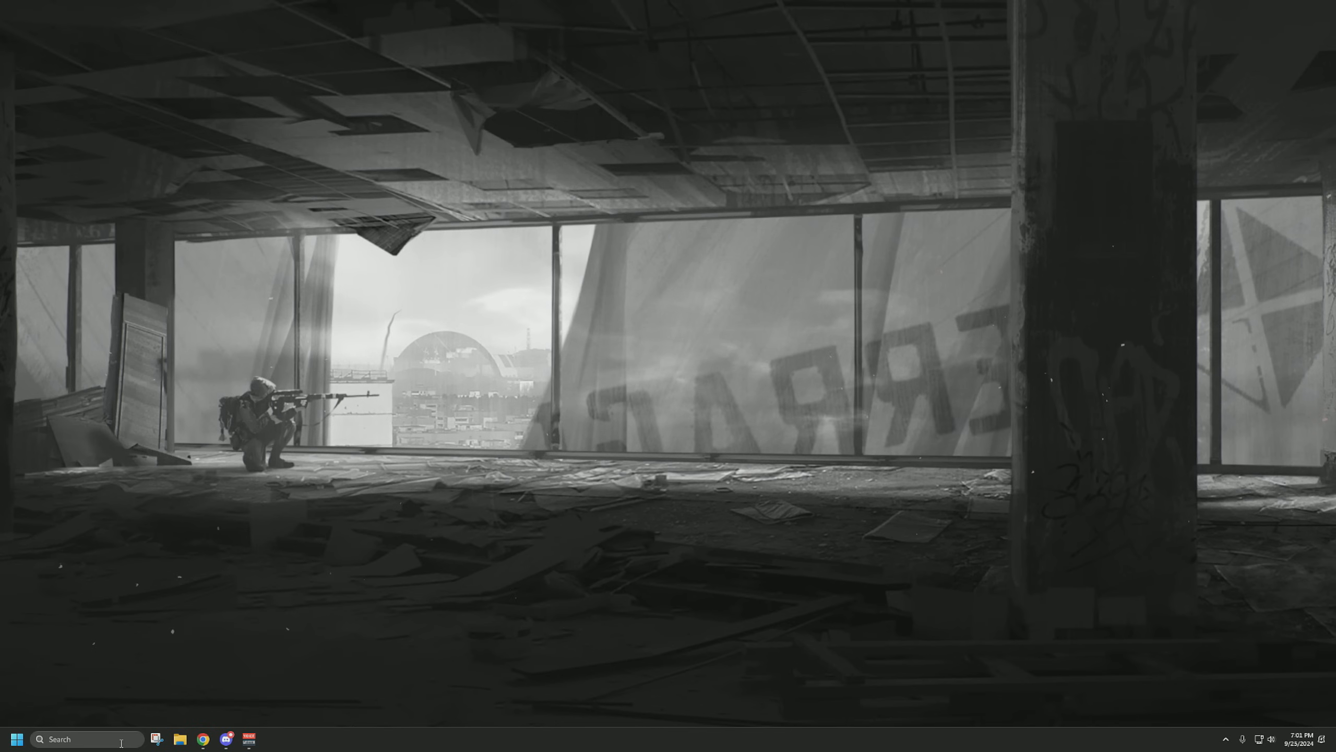
pyautogui.write('task Manager')
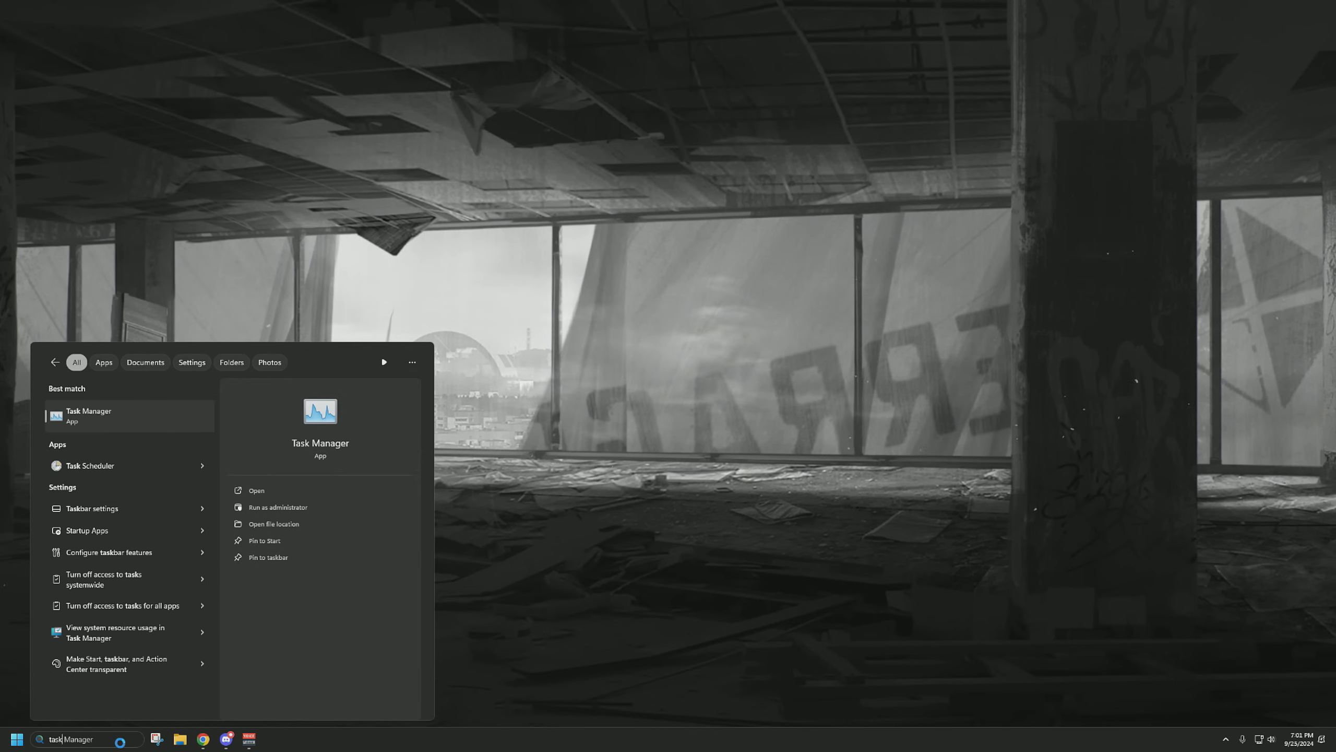
pyautogui.click(89, 466)
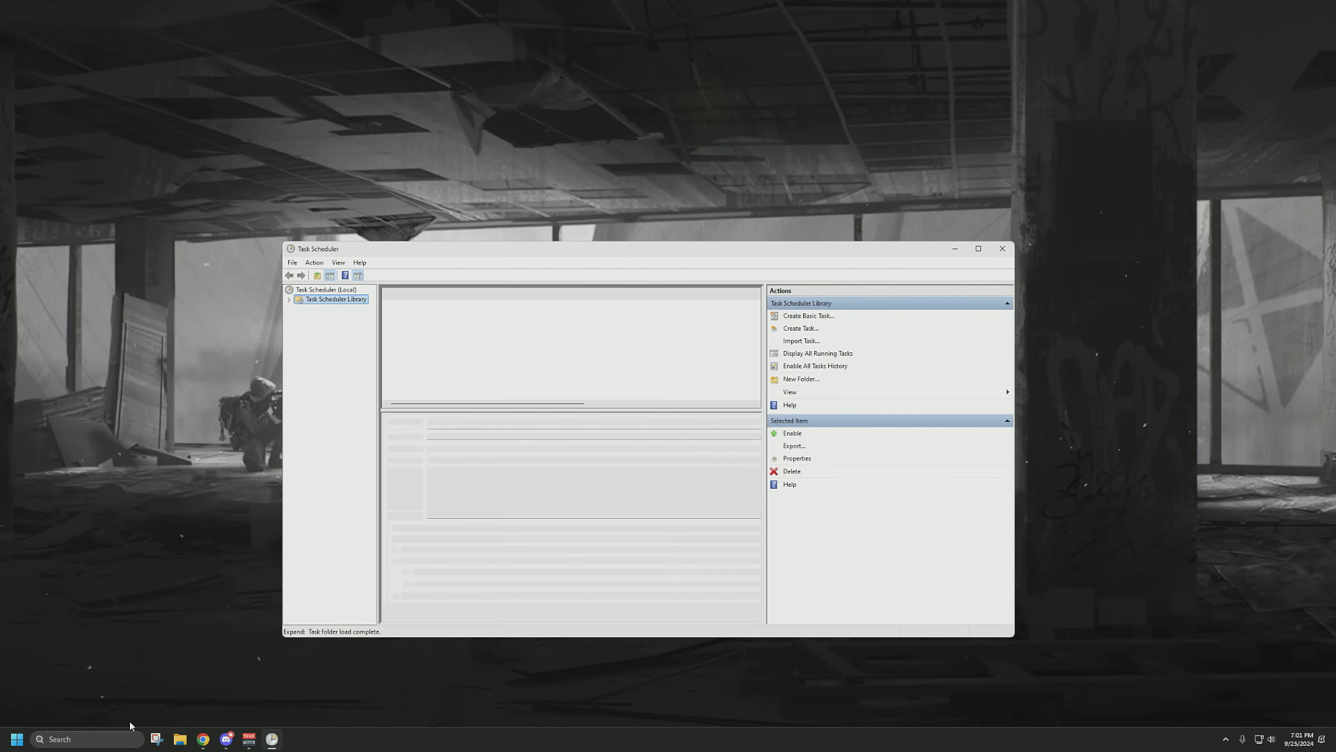
pyautogui.click(334, 298)
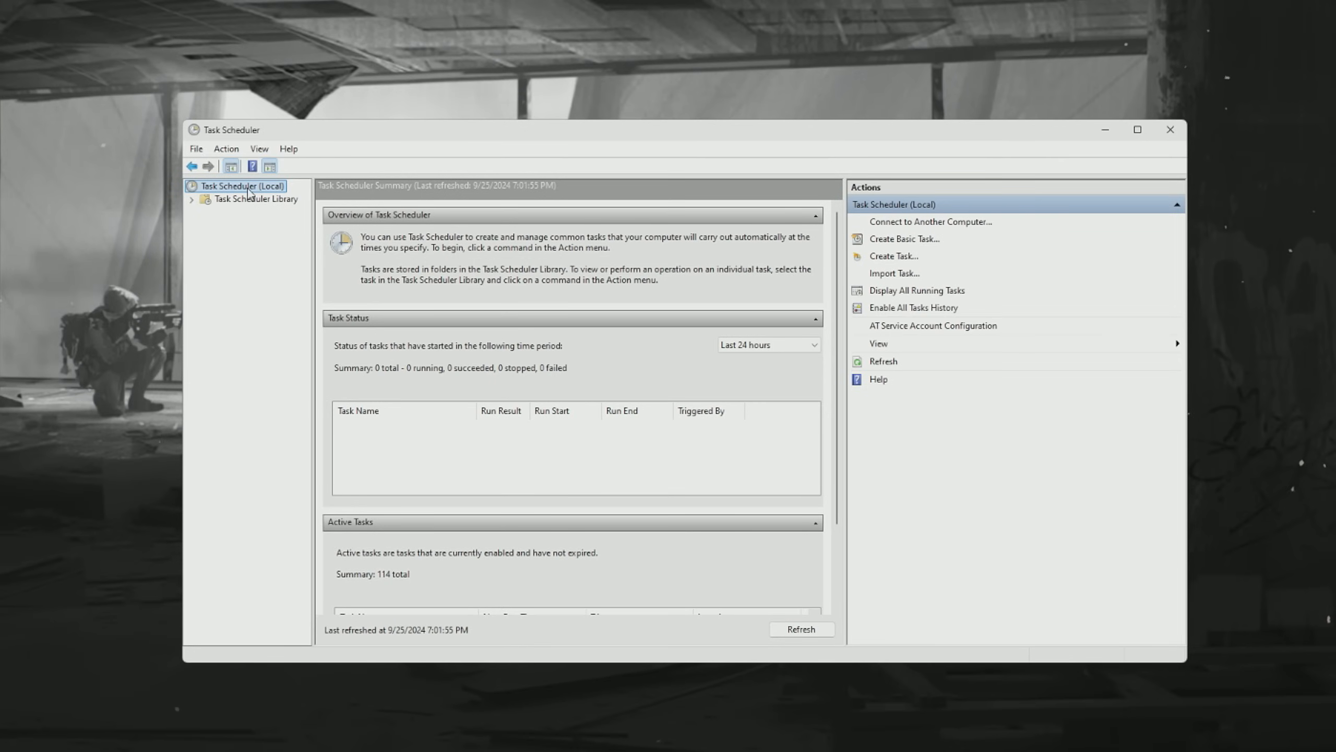
# - Browse Task Scheduler Library tasks and inspect CreateExplorerShellUnelevatedTask's options
pyautogui.click(255, 199)
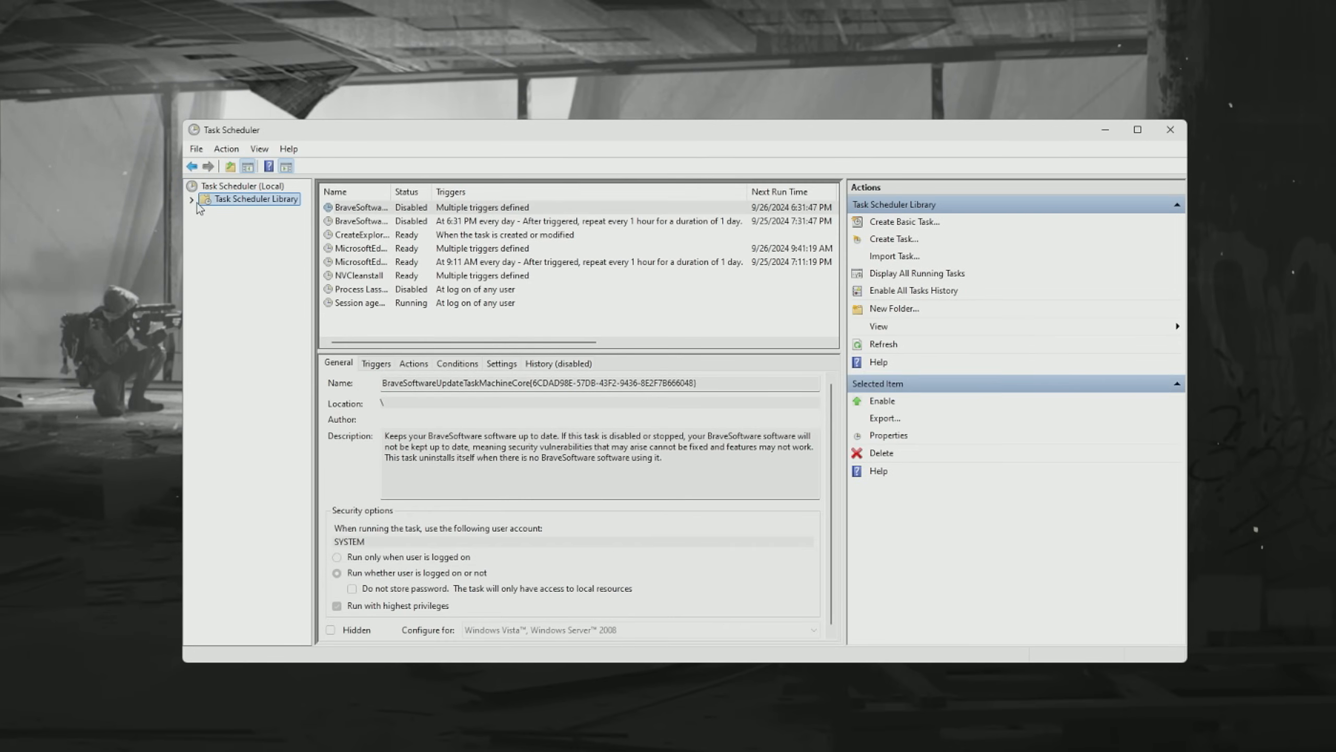
pyautogui.moveTo(384, 293)
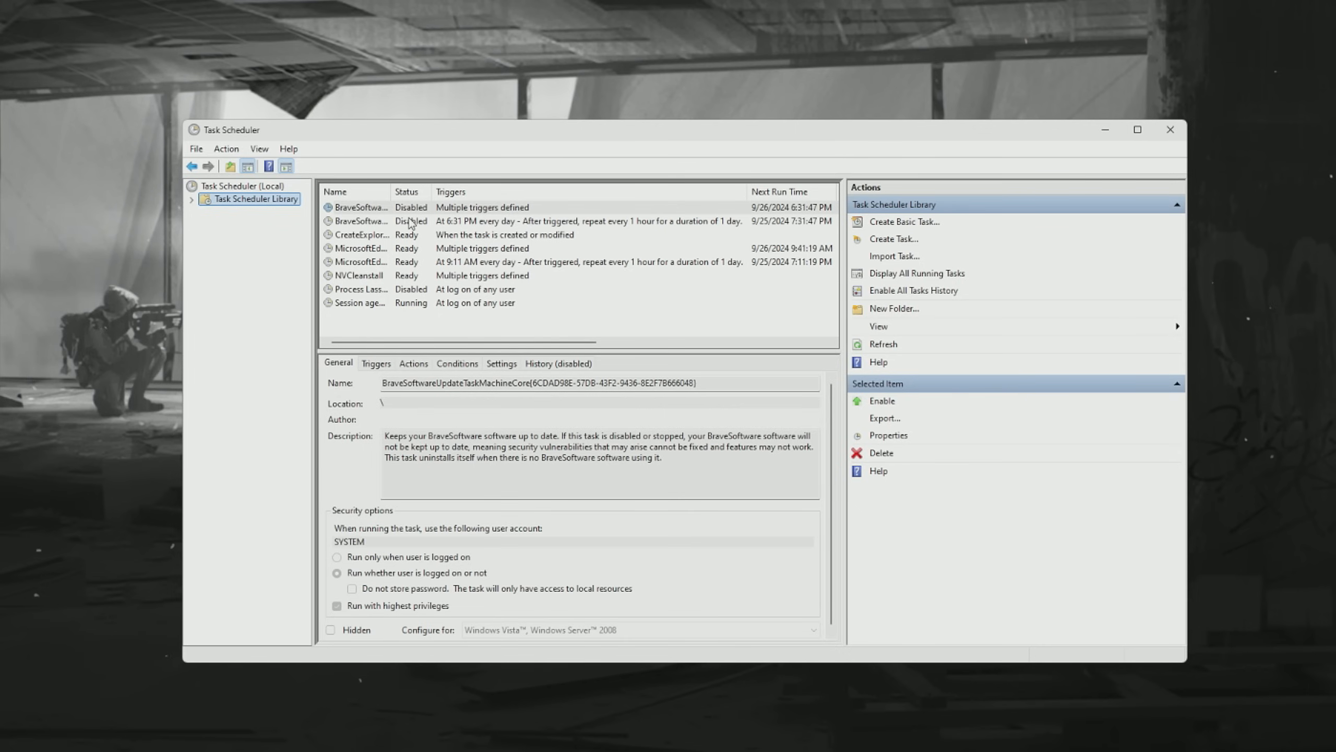
pyautogui.moveTo(490, 248)
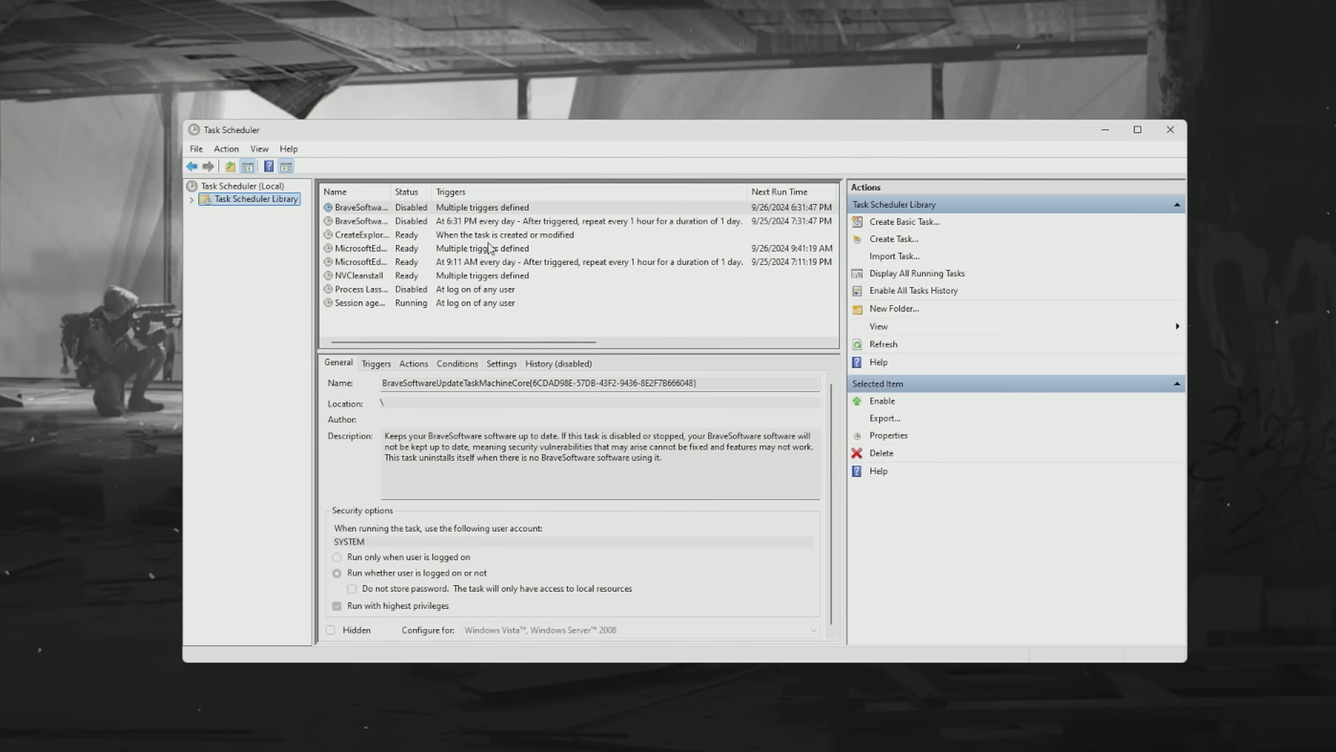
pyautogui.click(363, 221)
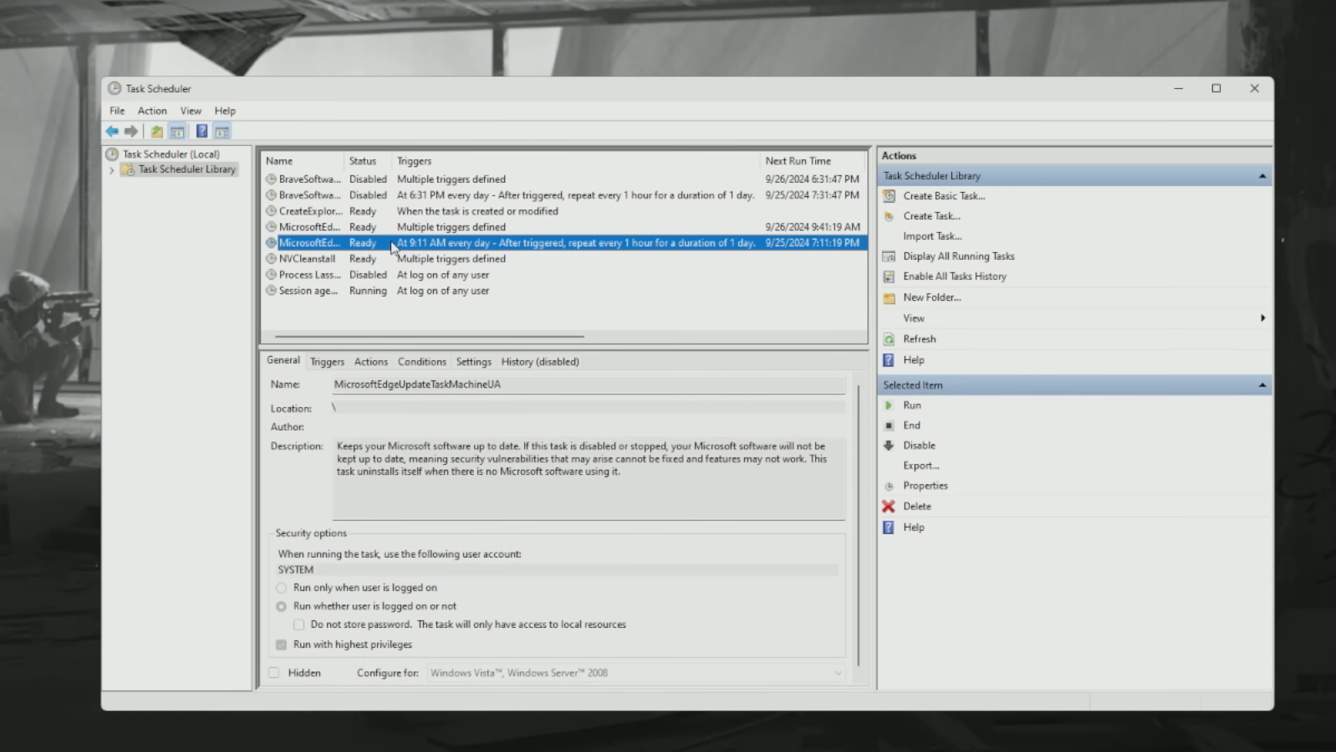
pyautogui.click(309, 179)
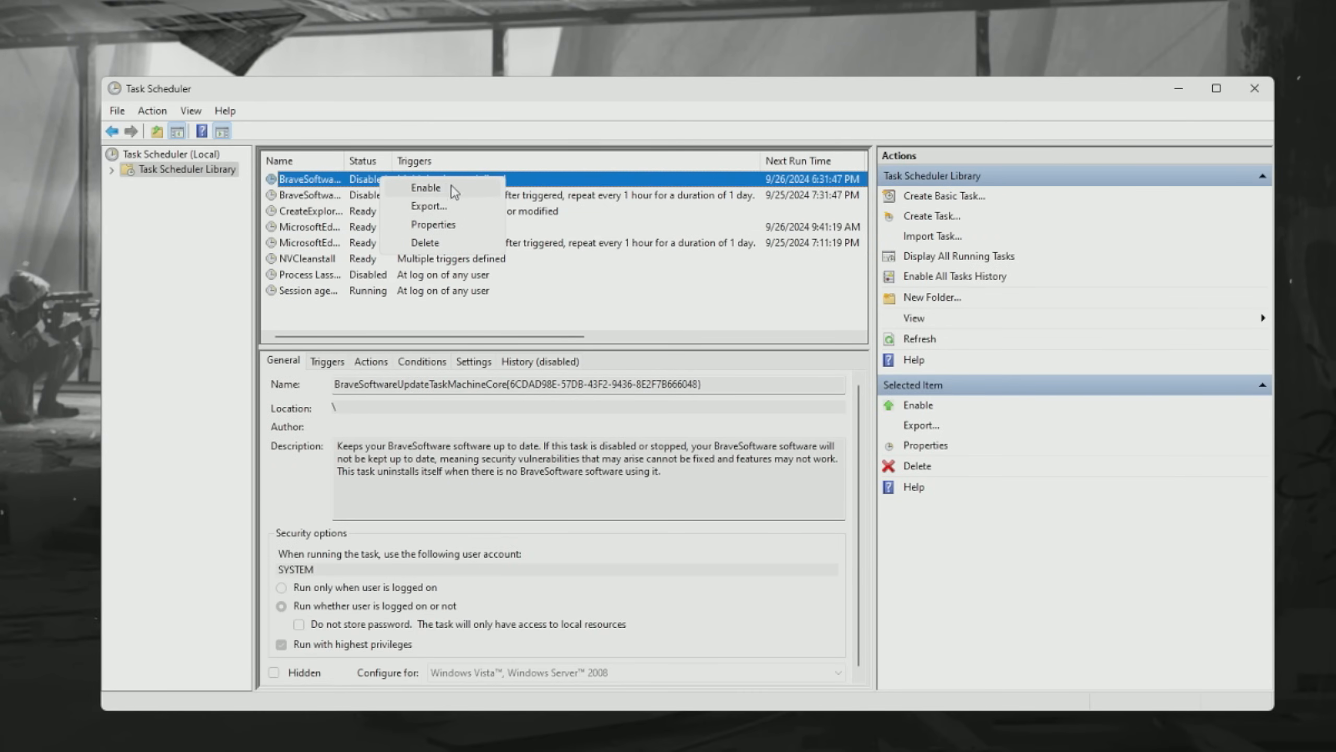
pyautogui.rightClick(311, 210)
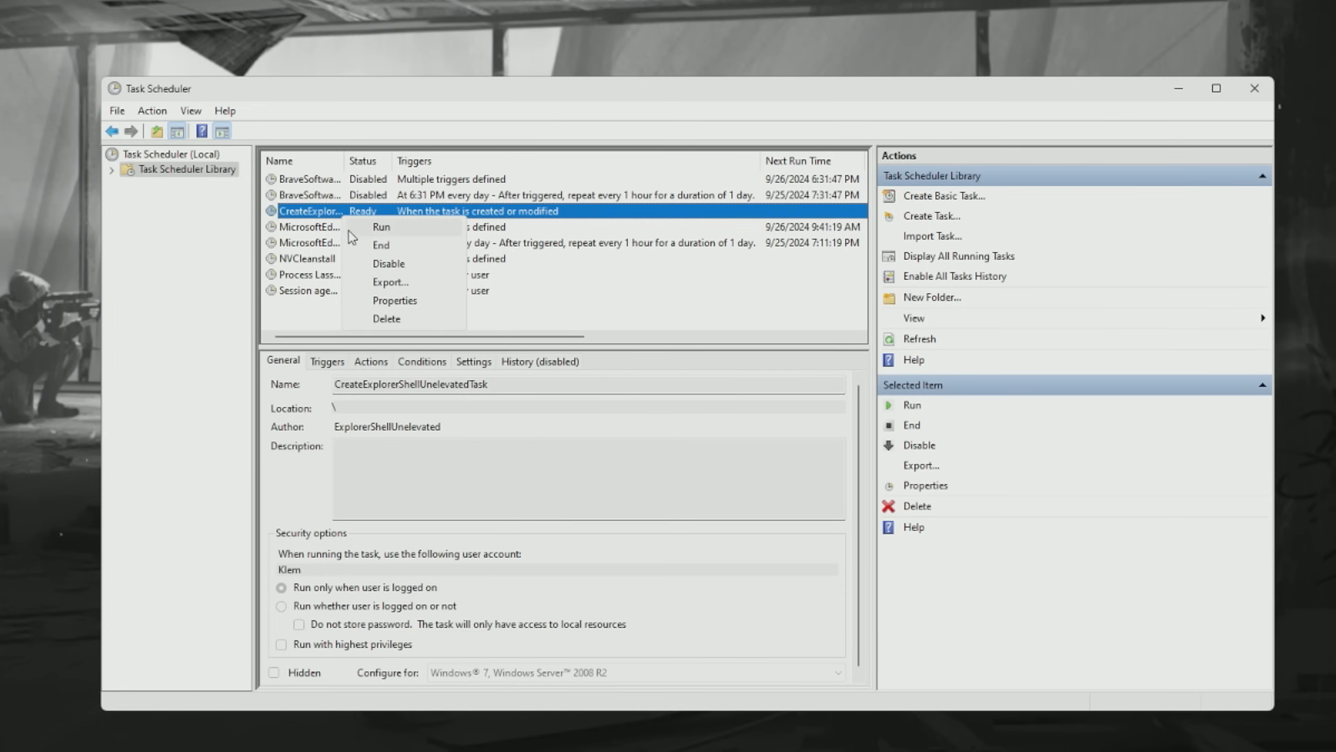
pyautogui.moveTo(388, 263)
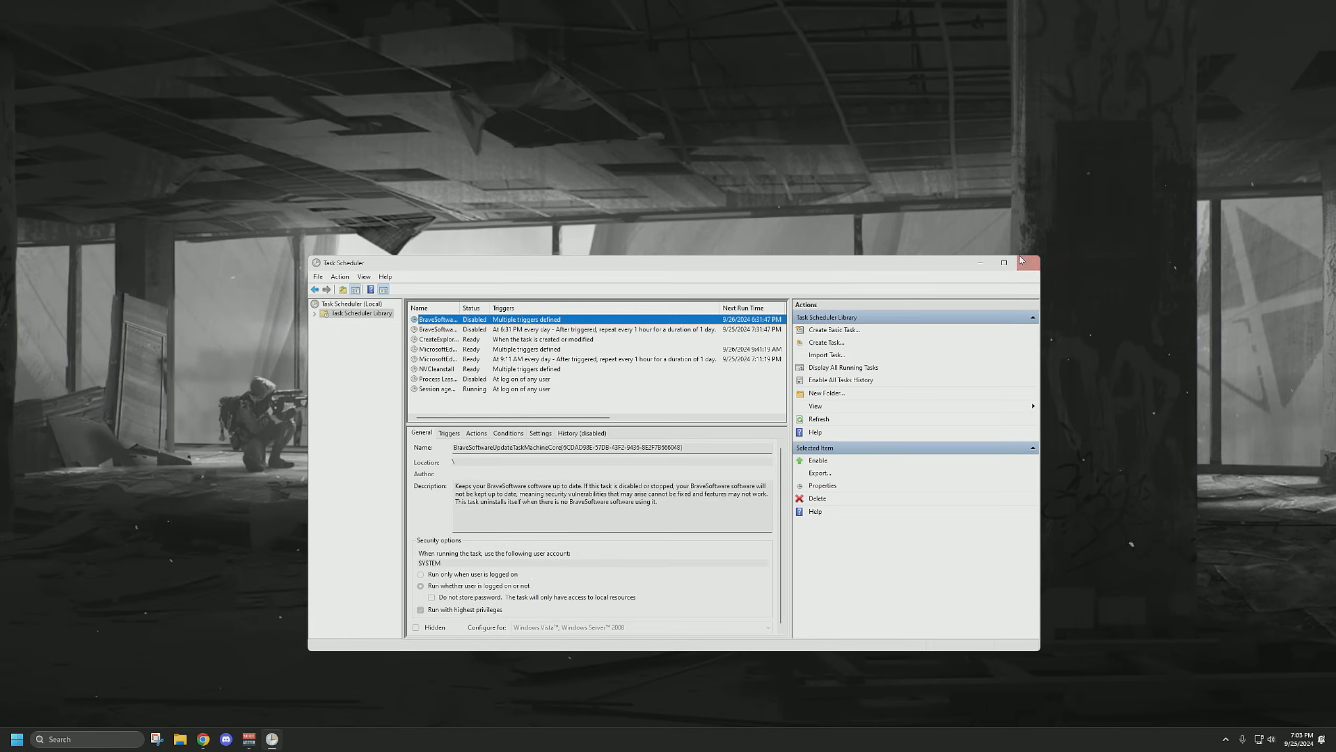
# - Close Task Scheduler and search 'edit power plan' to open Balanced plan settings
pyautogui.click(1022, 262)
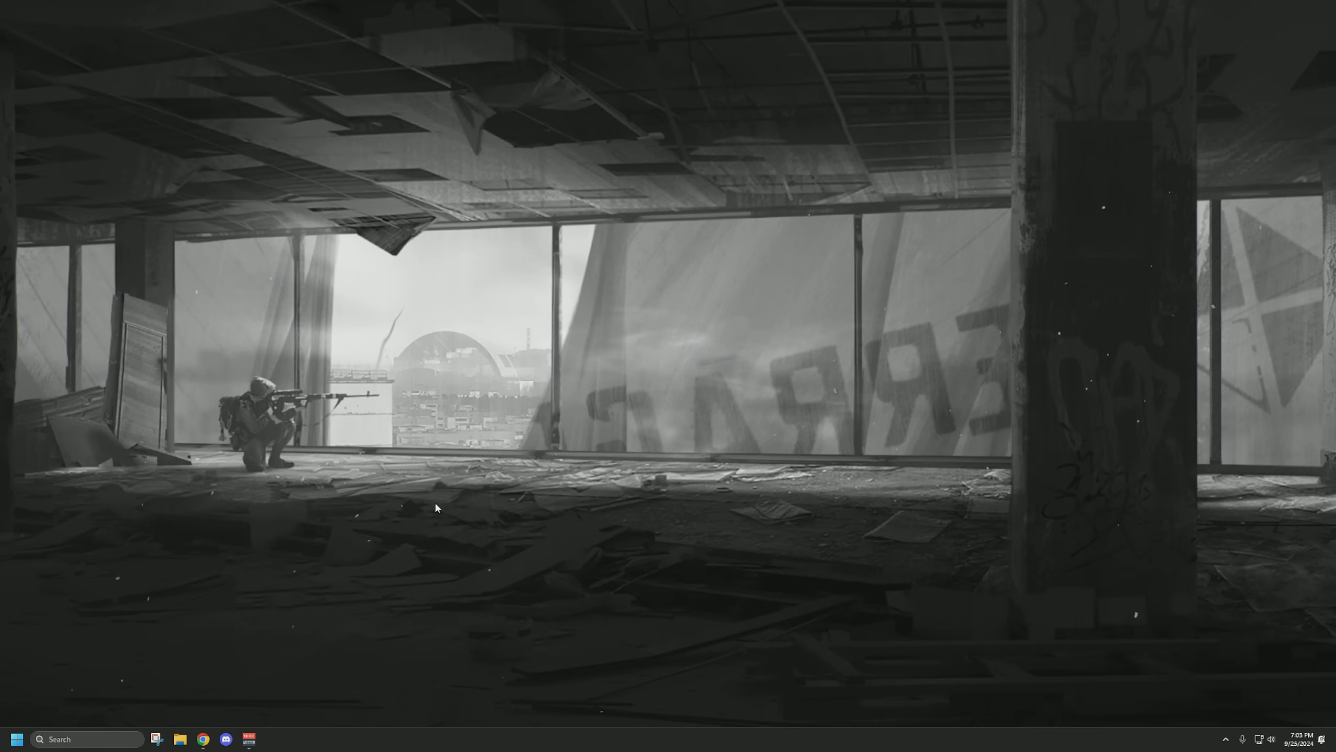
pyautogui.write('edit power plan')
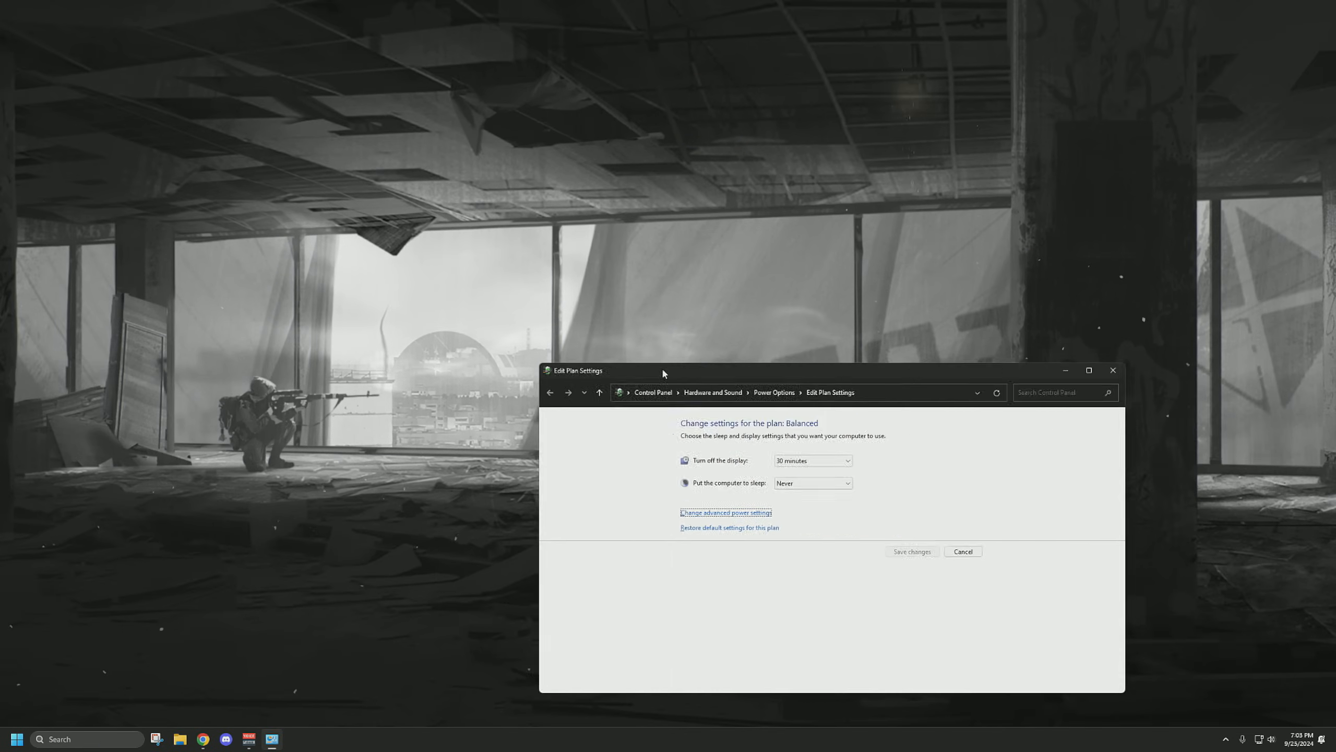
pyautogui.click(550, 392)
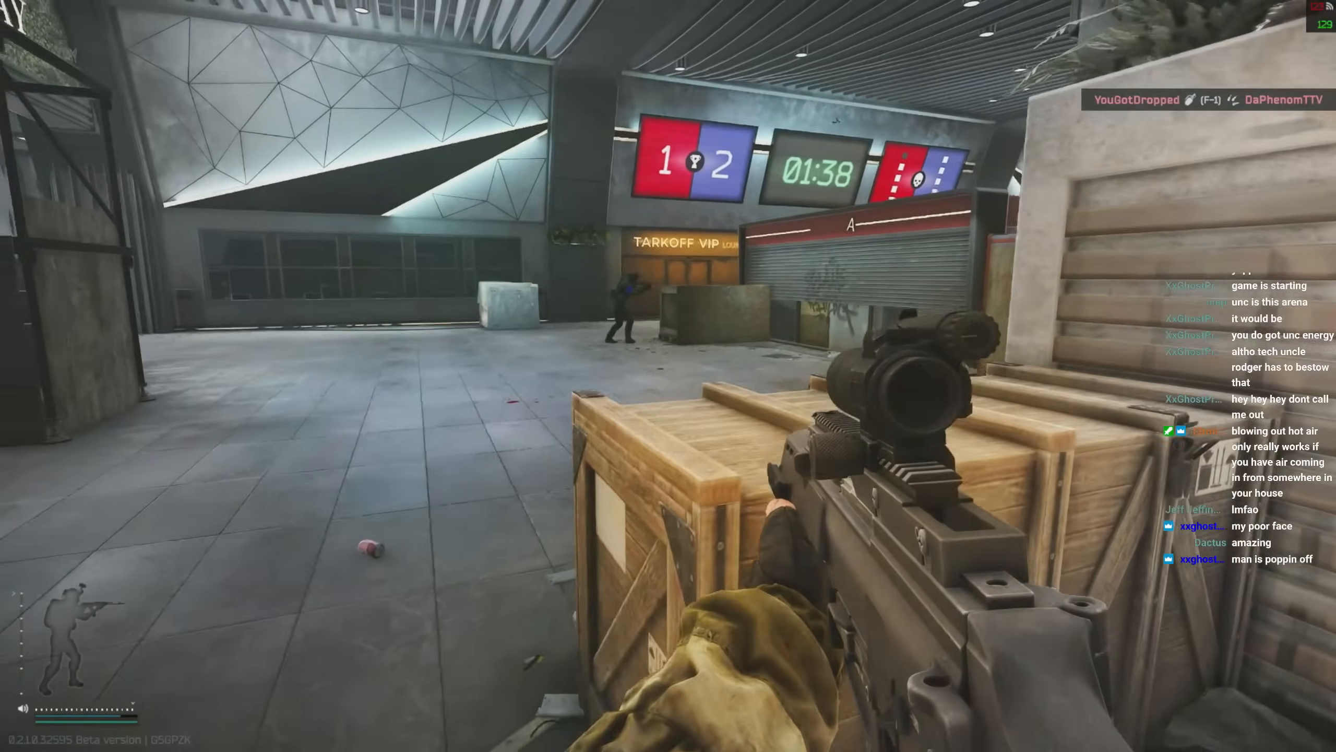
# - Play part of the Escape from Tarkov Arena match, reaching 01:32 with score 1–2
pyautogui.click(669, 376)
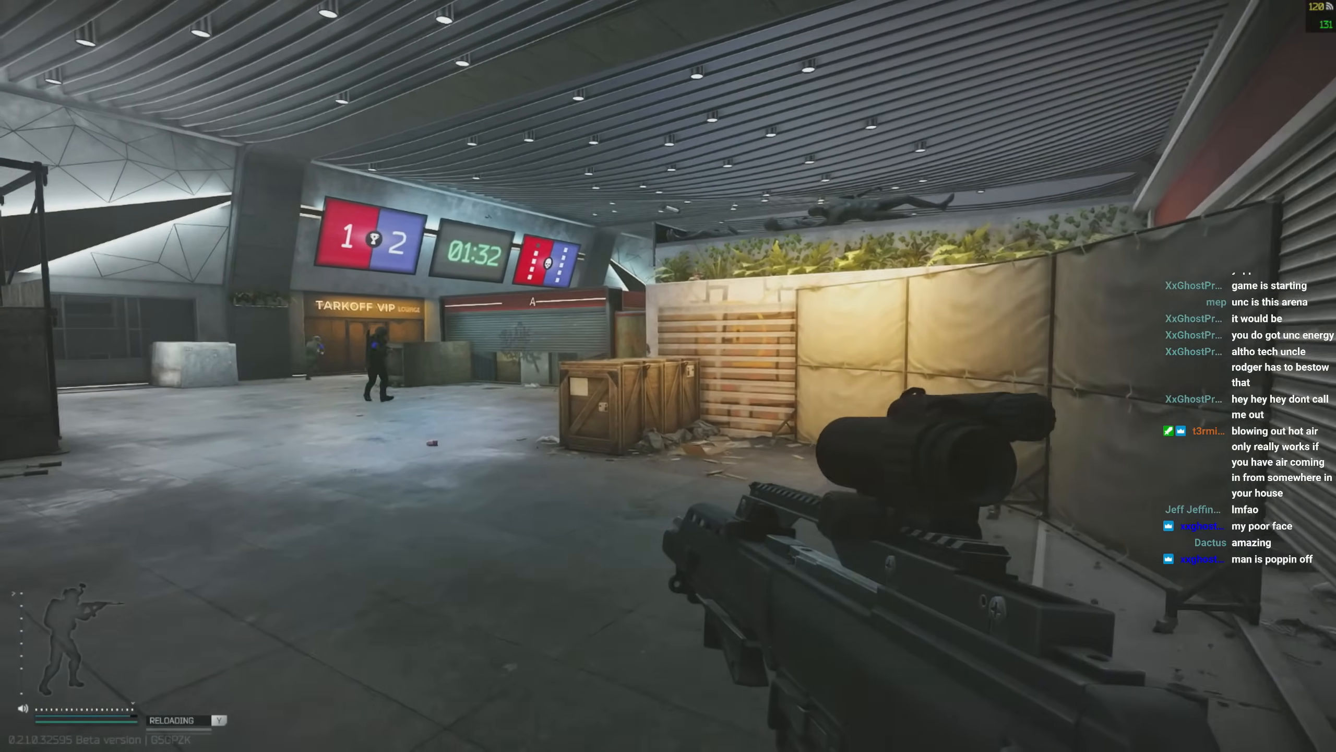
pyautogui.moveTo(668, 376)
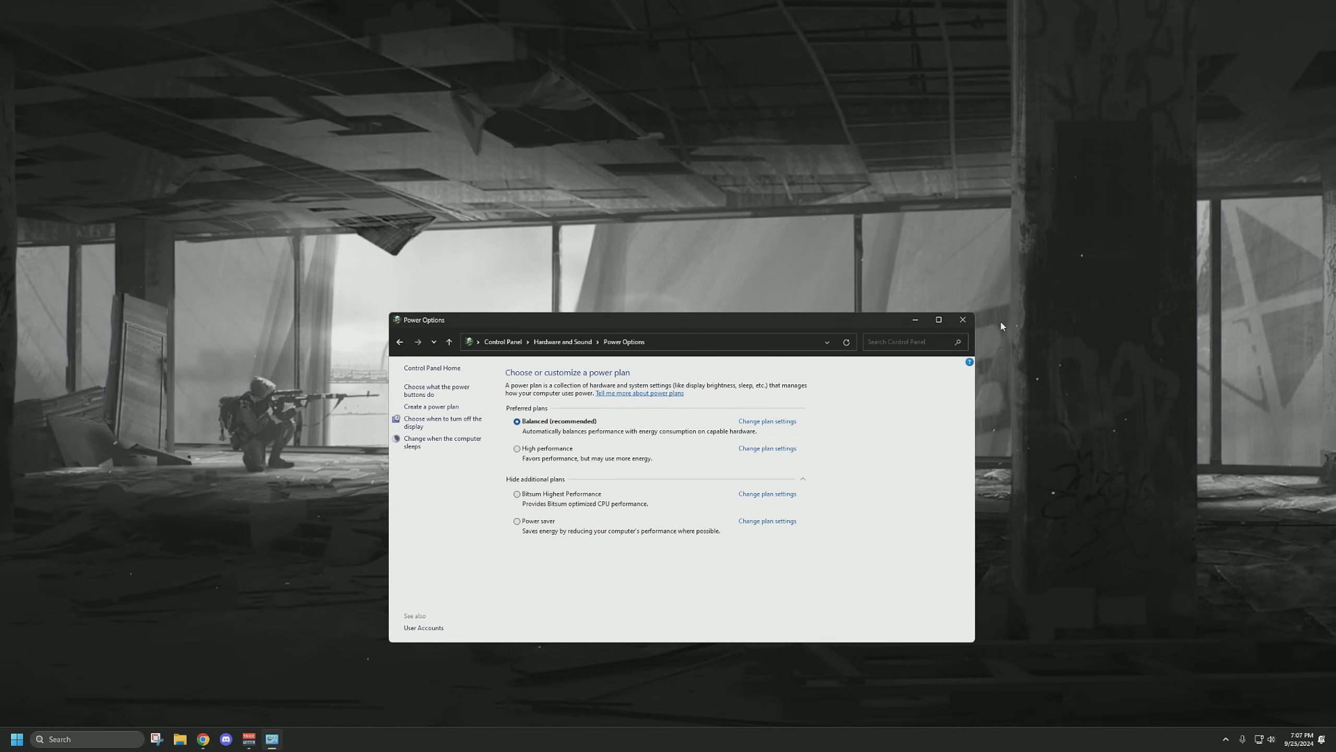
pyautogui.moveTo(963, 320)
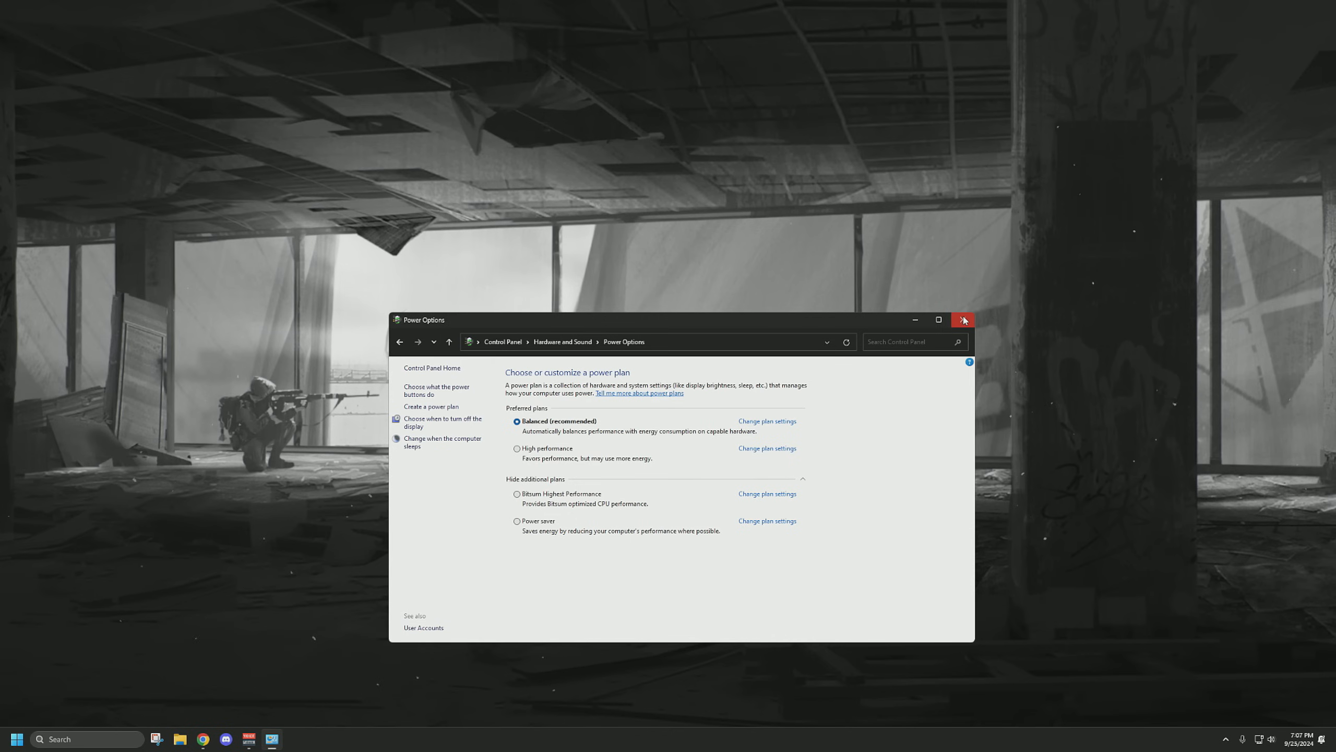
# - Close Power Options and run systempropertiesadvanced from the Run dialog
pyautogui.click(962, 320)
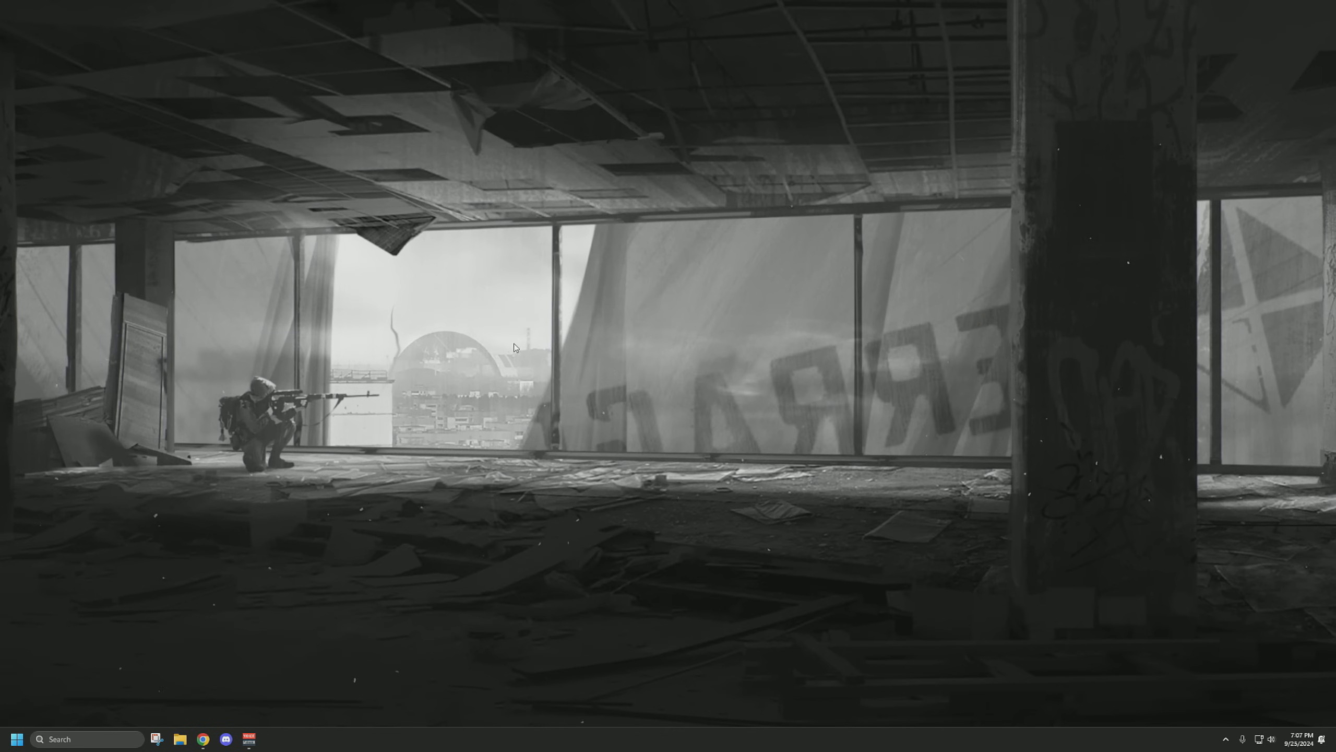
pyautogui.press('Win+r')
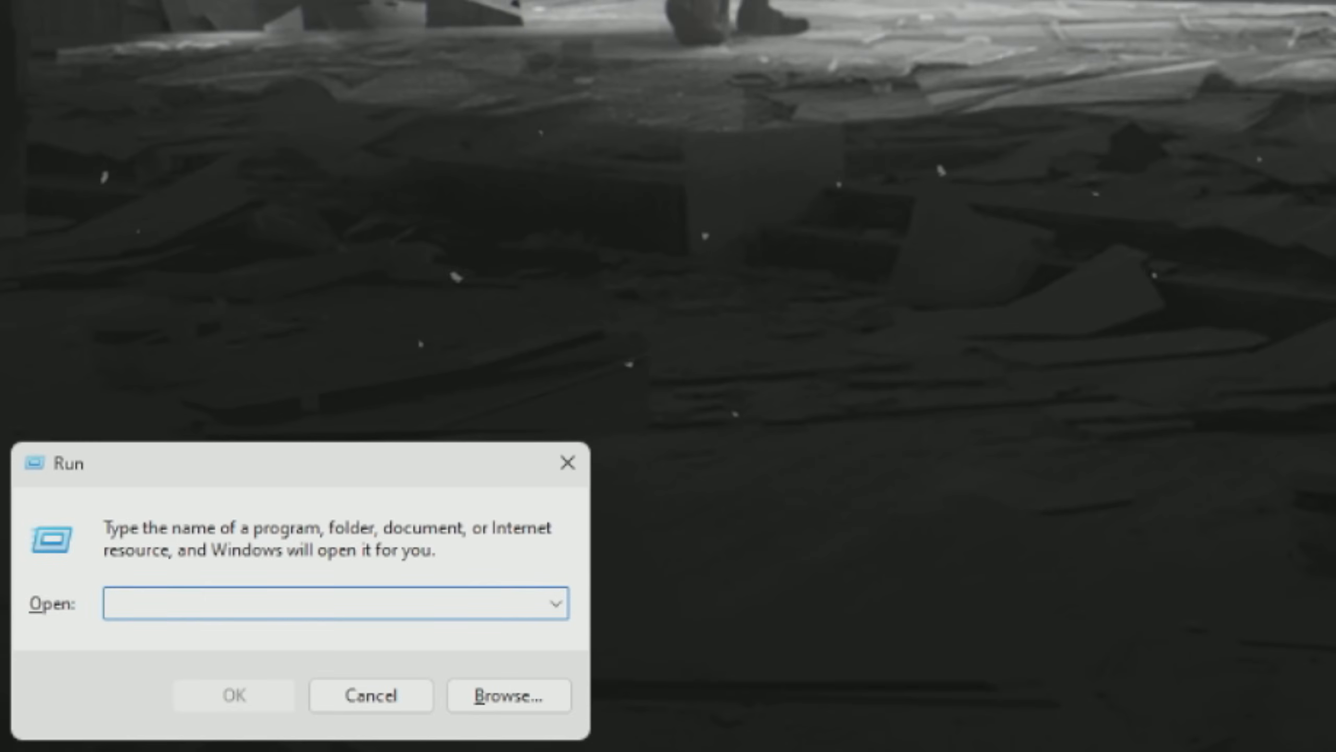
pyautogui.write('systempropertiesadvanced')
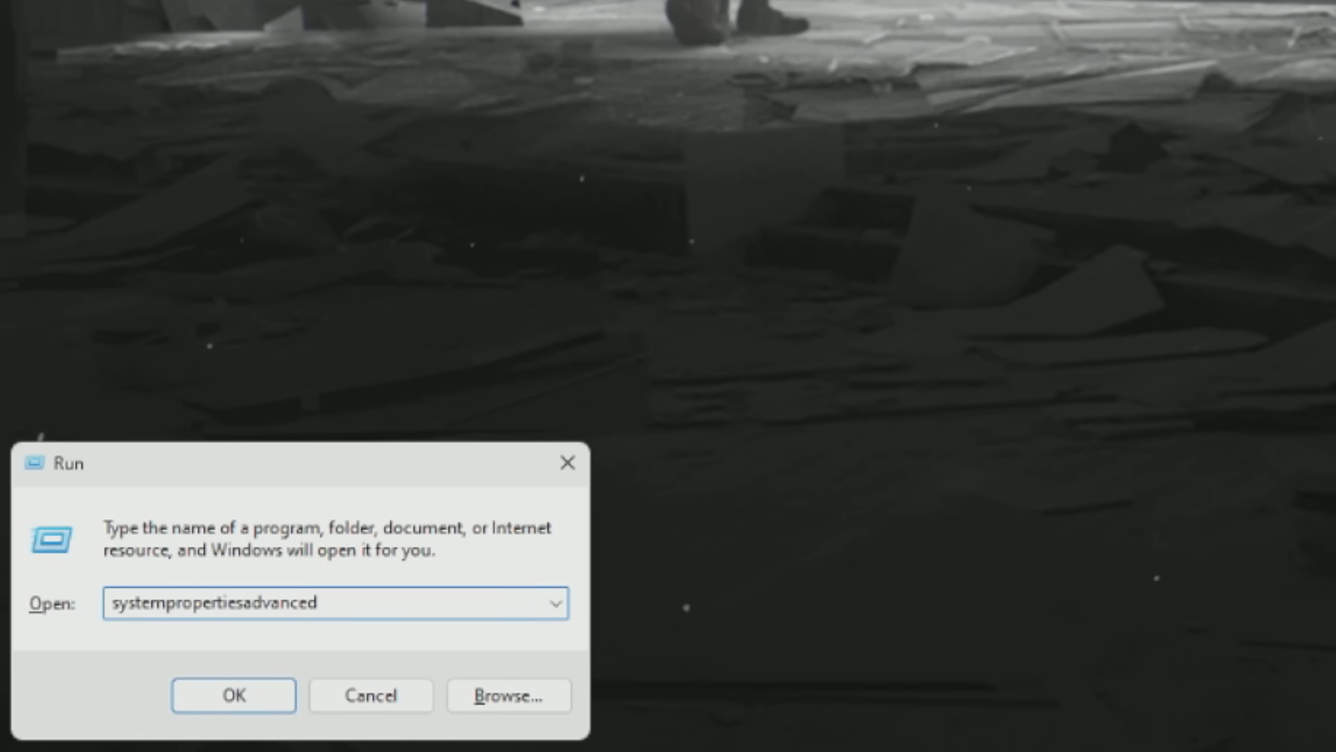
pyautogui.click(233, 695)
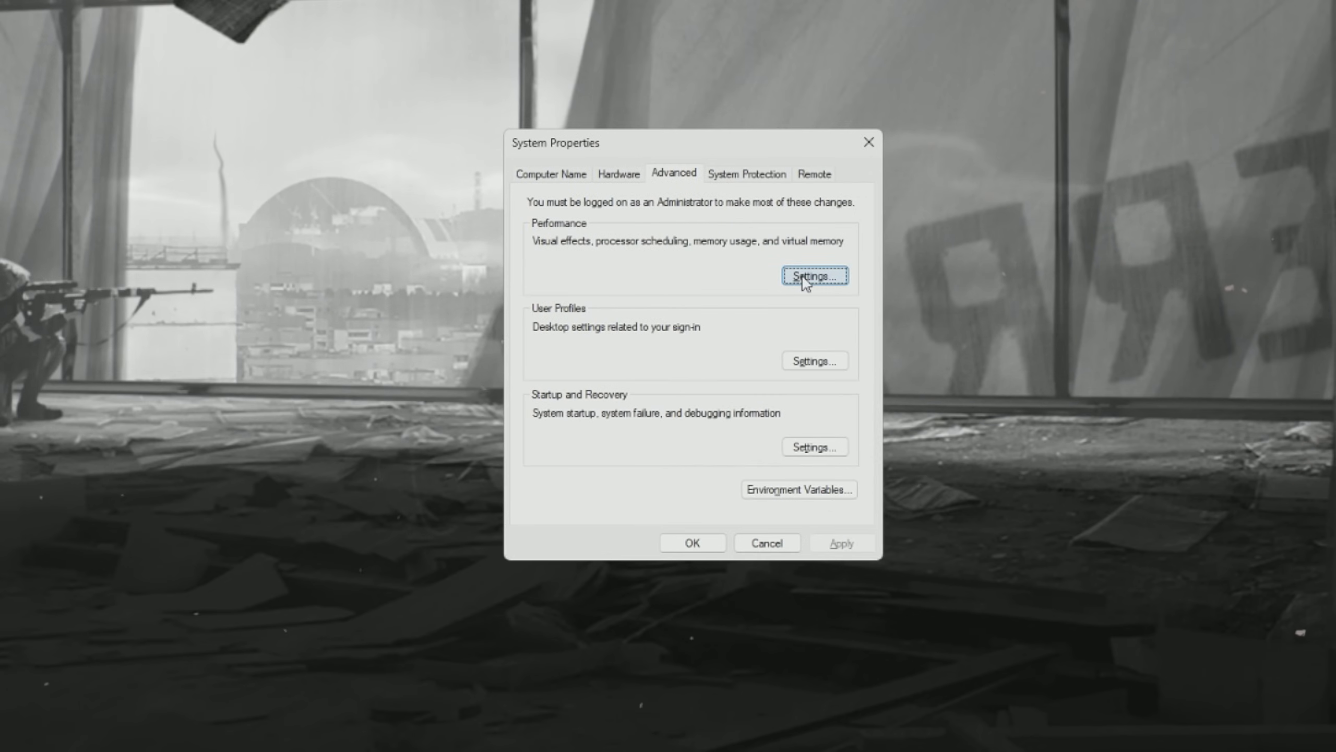
# - Open Performance Options and its Virtual Memory settings, showing no paging file on C:
pyautogui.click(813, 275)
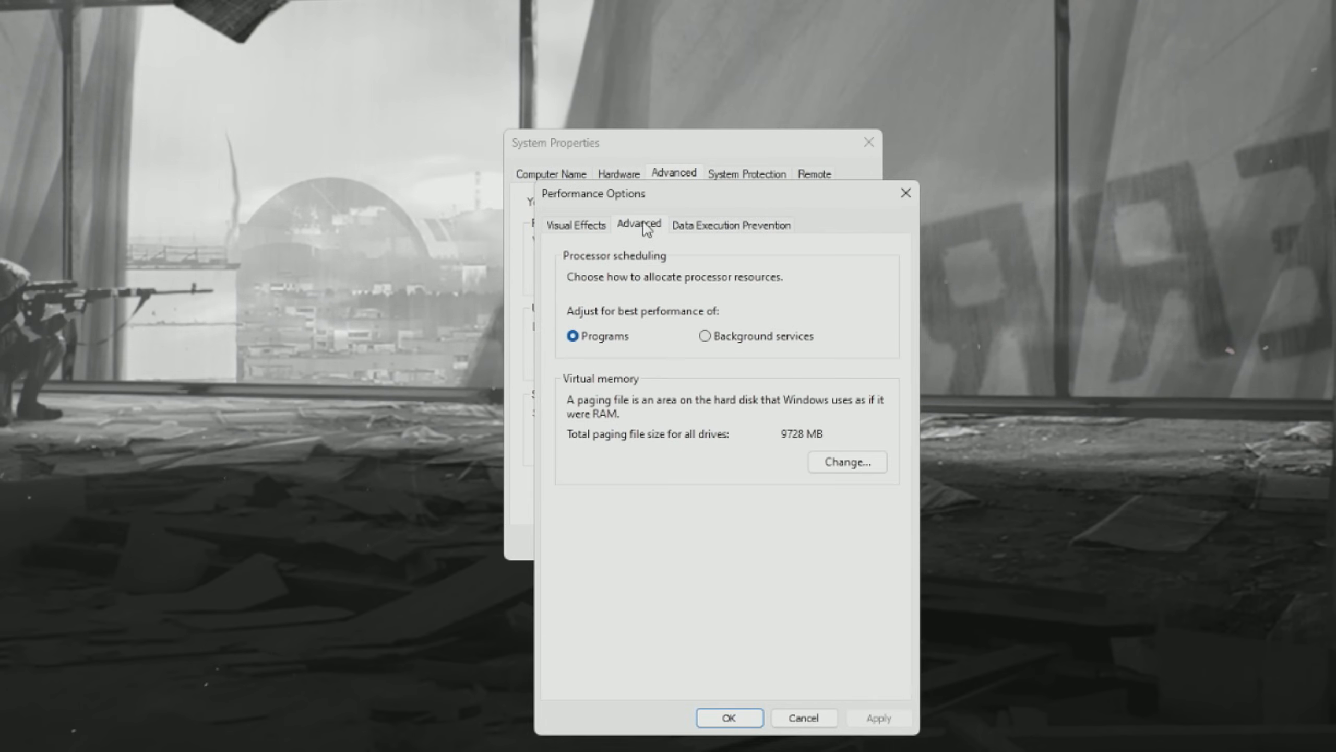
pyautogui.moveTo(627, 401)
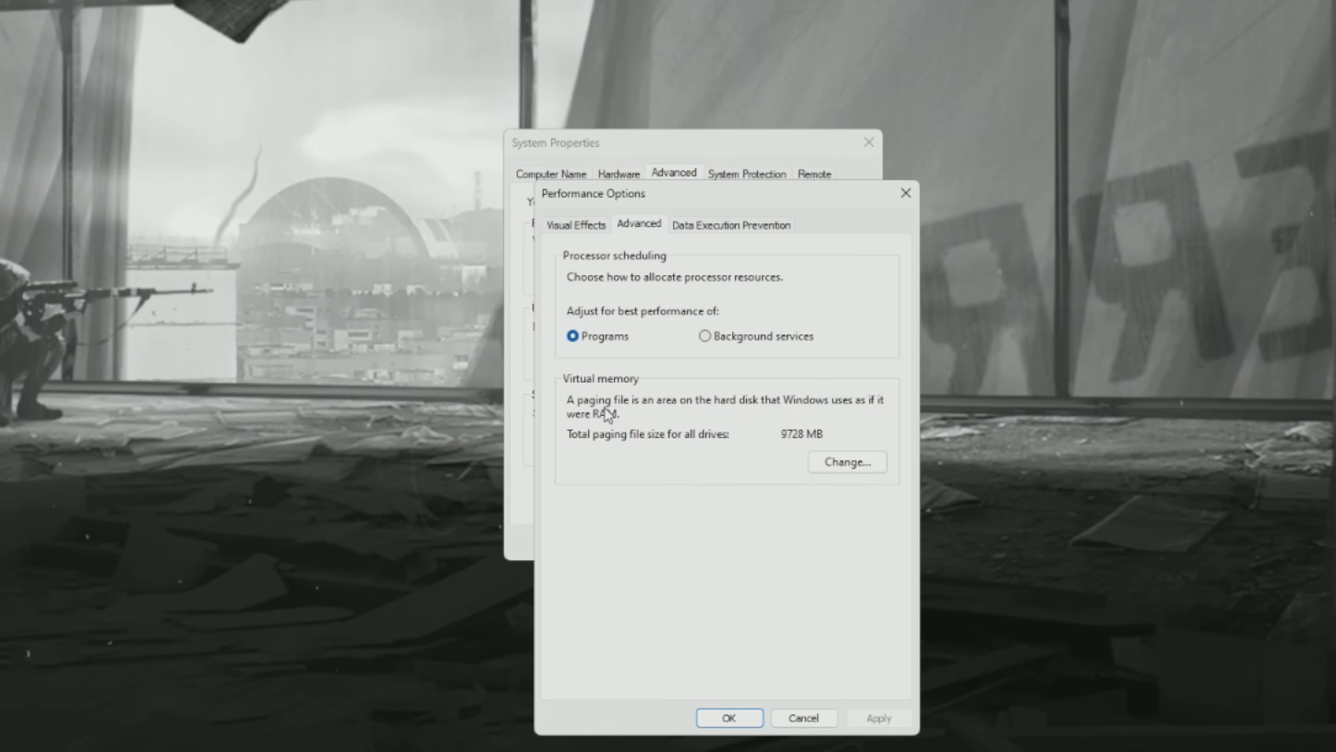
pyautogui.moveTo(661, 428)
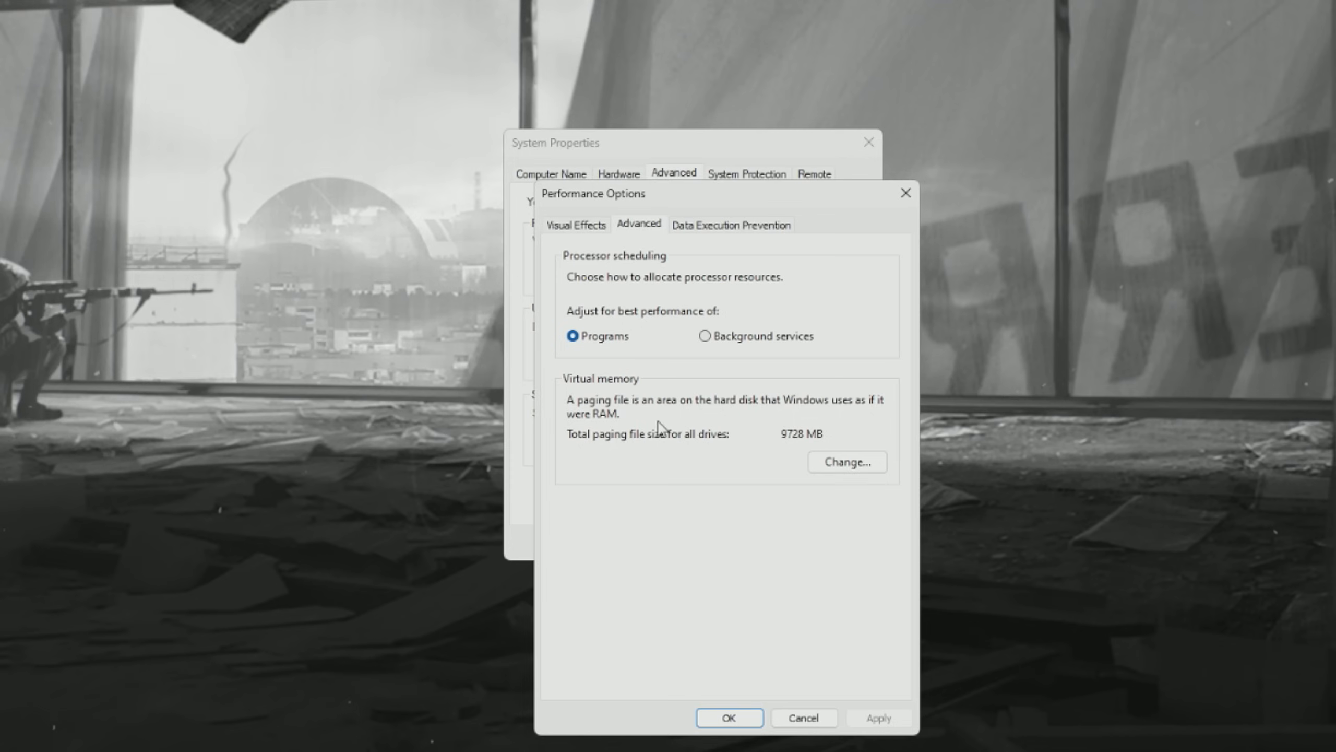
pyautogui.moveTo(667, 429)
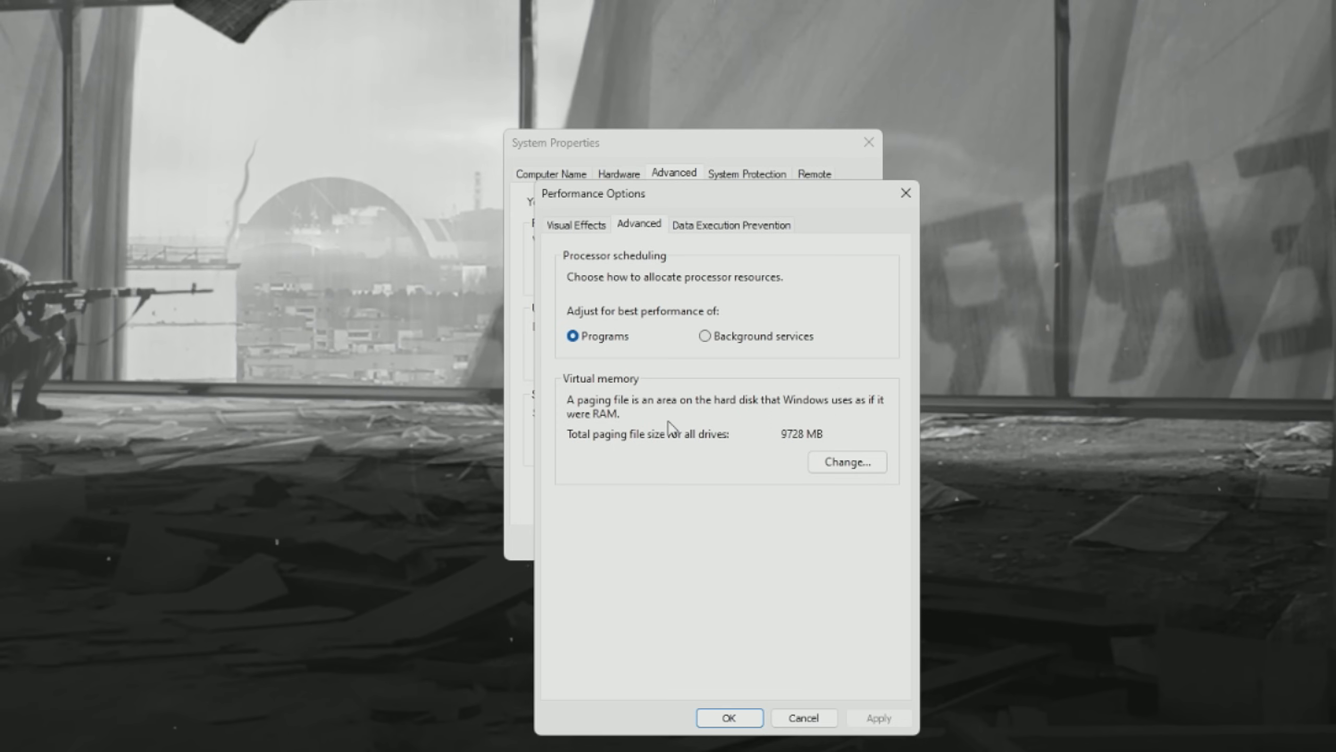
pyautogui.click(845, 462)
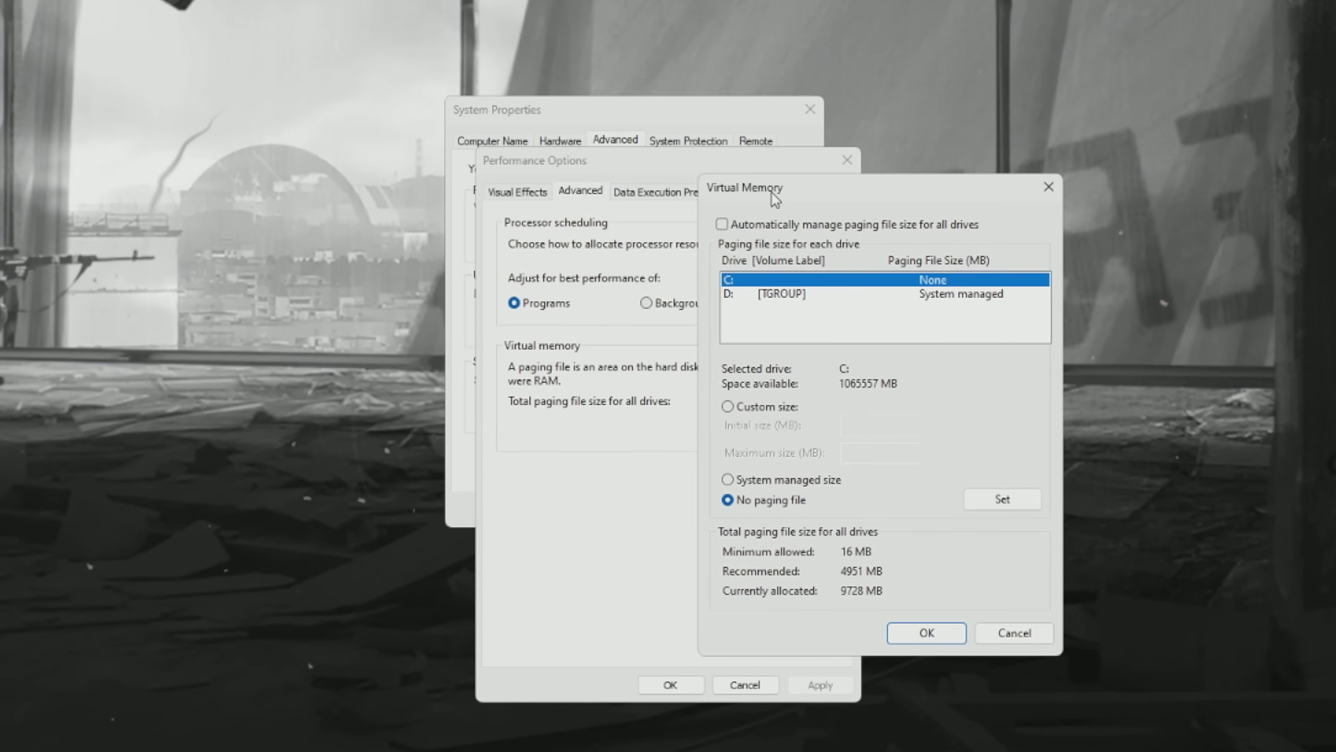
pyautogui.moveTo(748, 307)
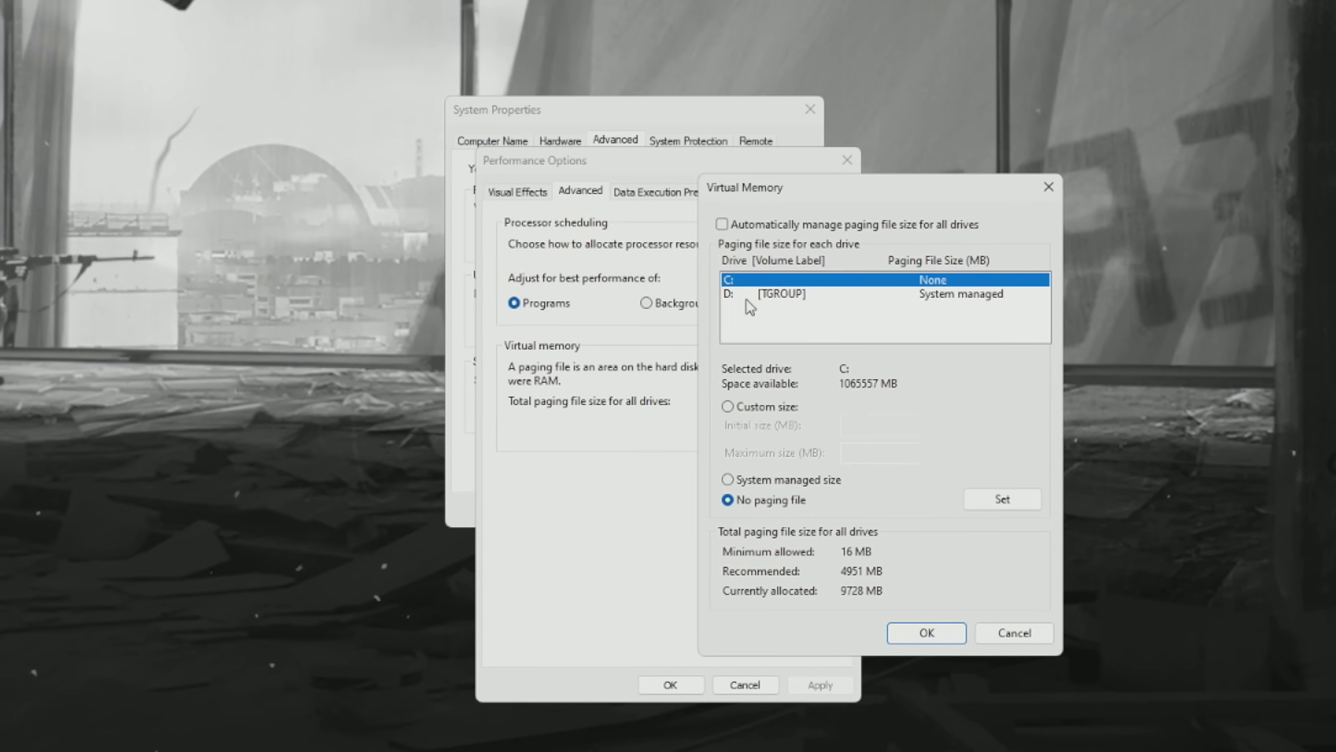
pyautogui.moveTo(895, 308)
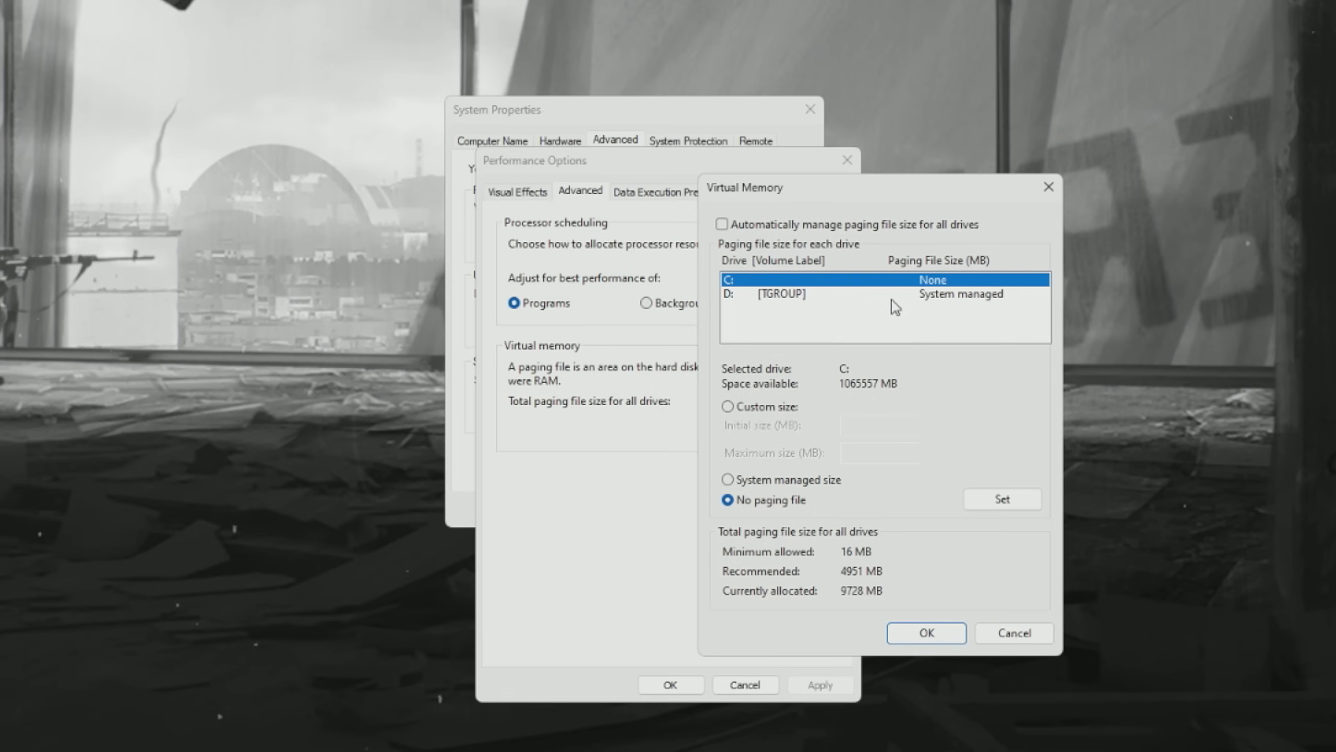
pyautogui.moveTo(810, 328)
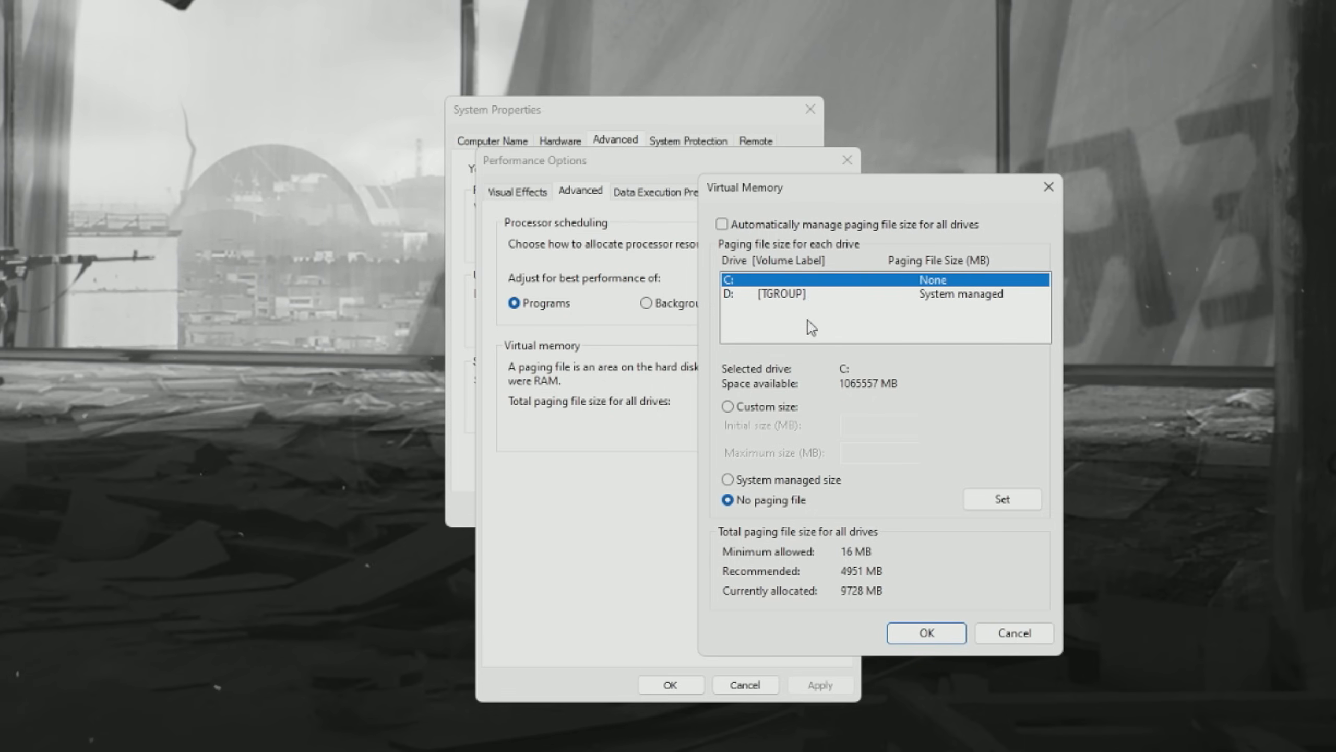
pyautogui.click(780, 294)
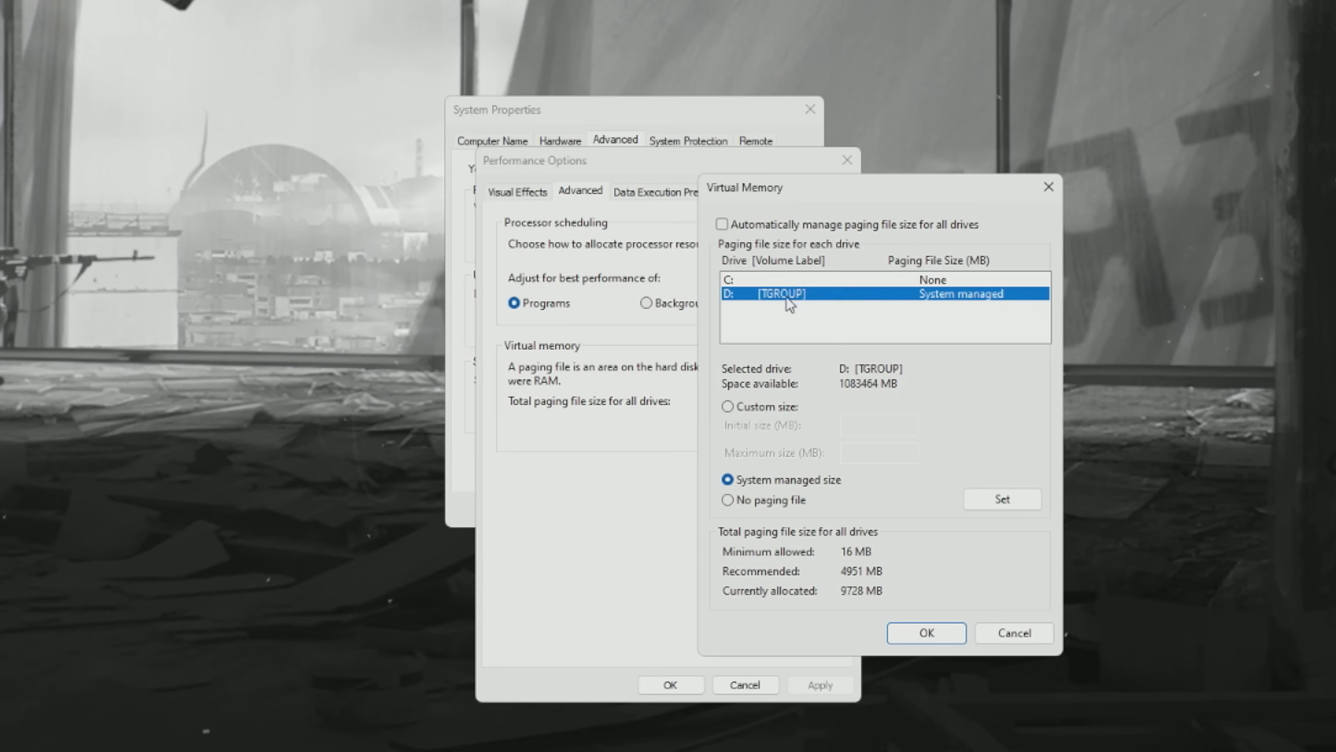
pyautogui.click(809, 279)
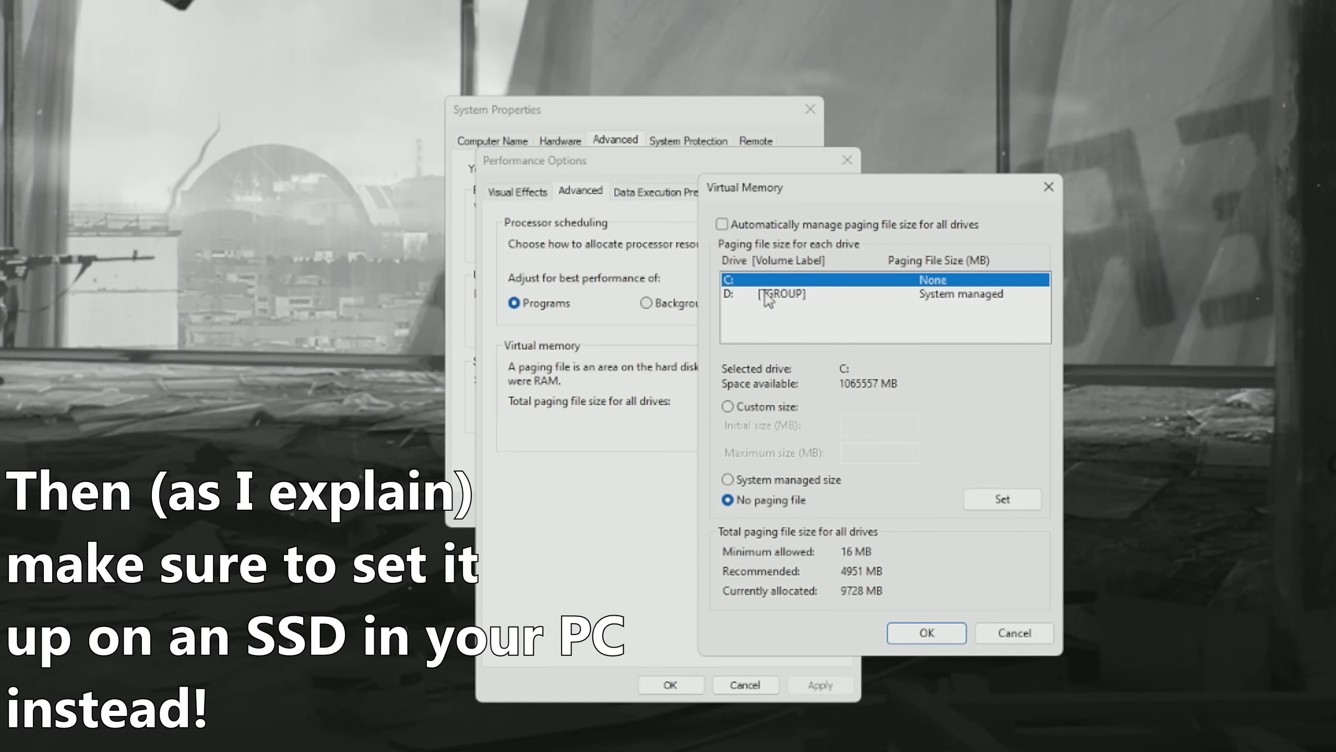